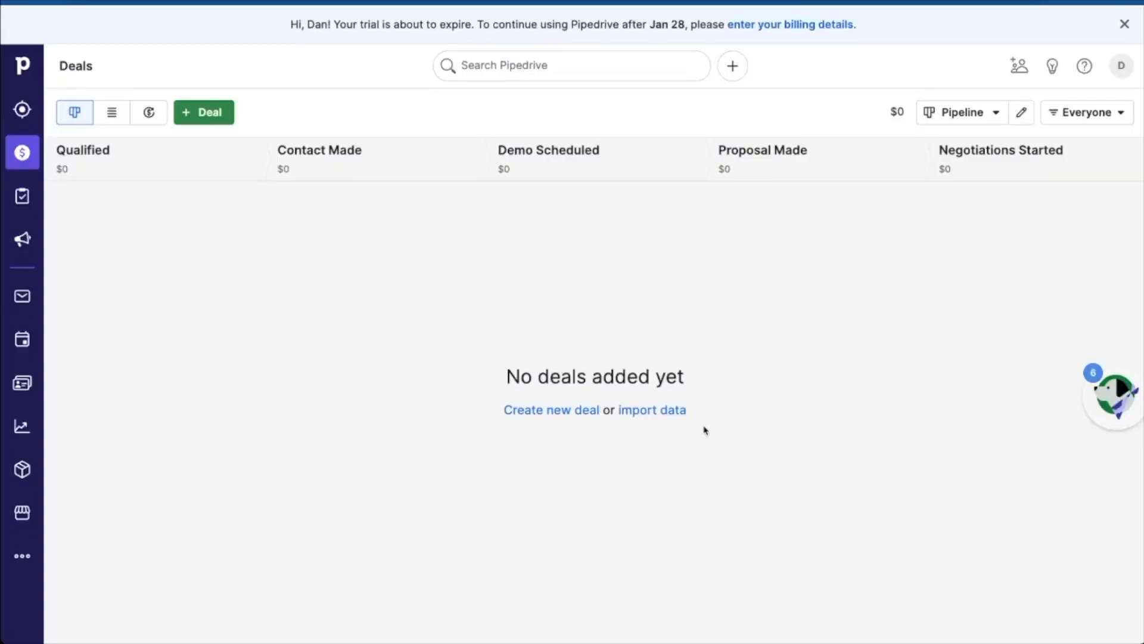
mouse_move(275, 321)
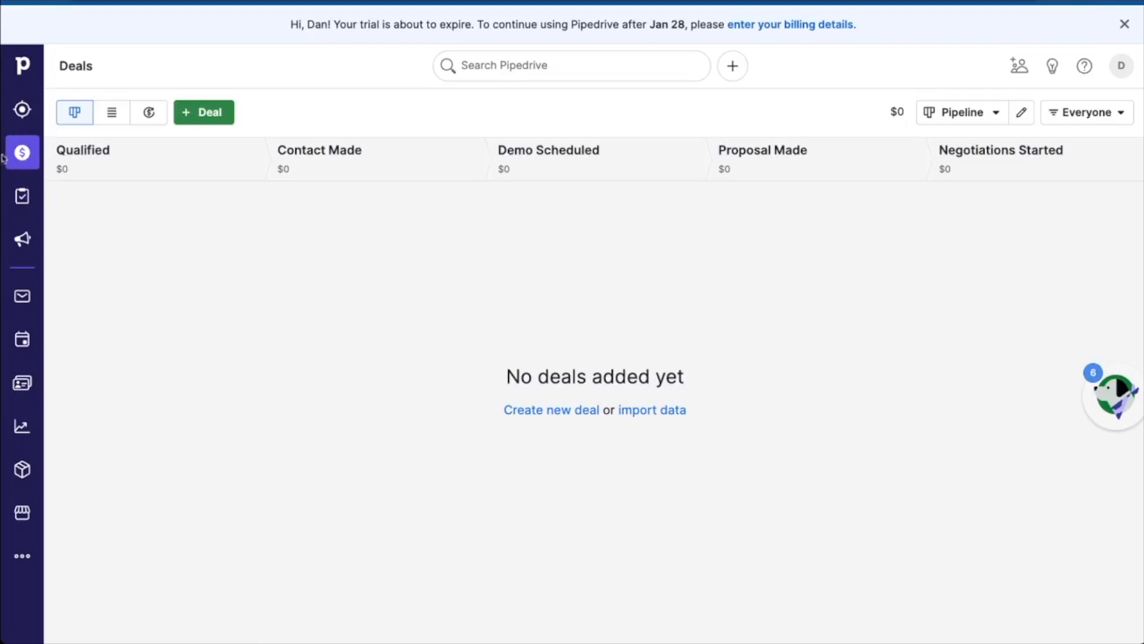
mouse_move(189, 181)
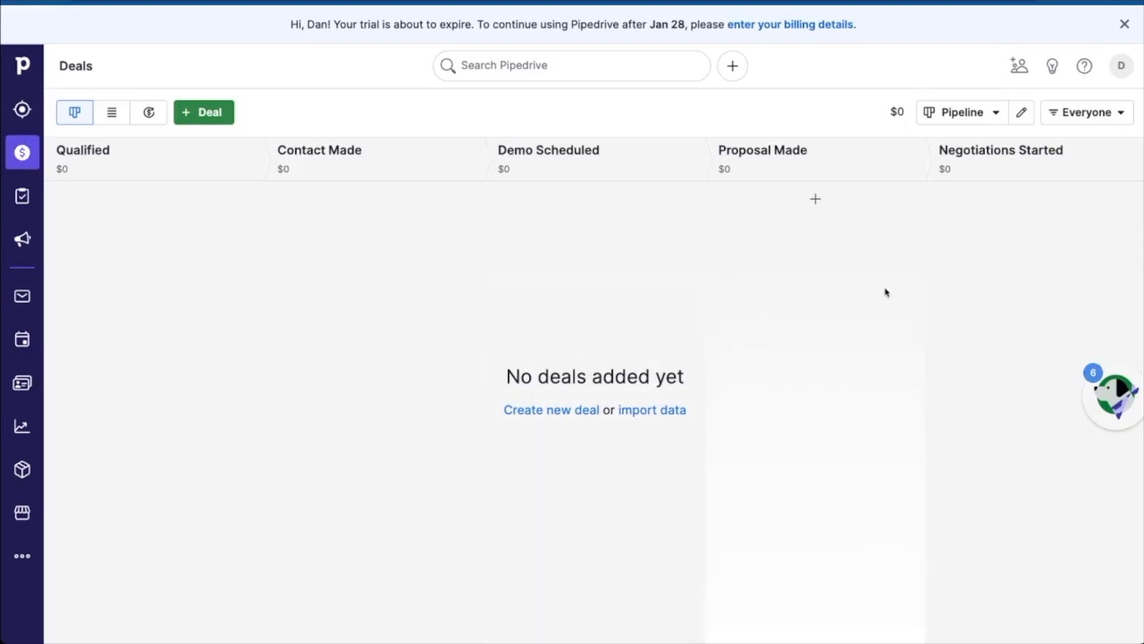
mouse_move(1022, 112)
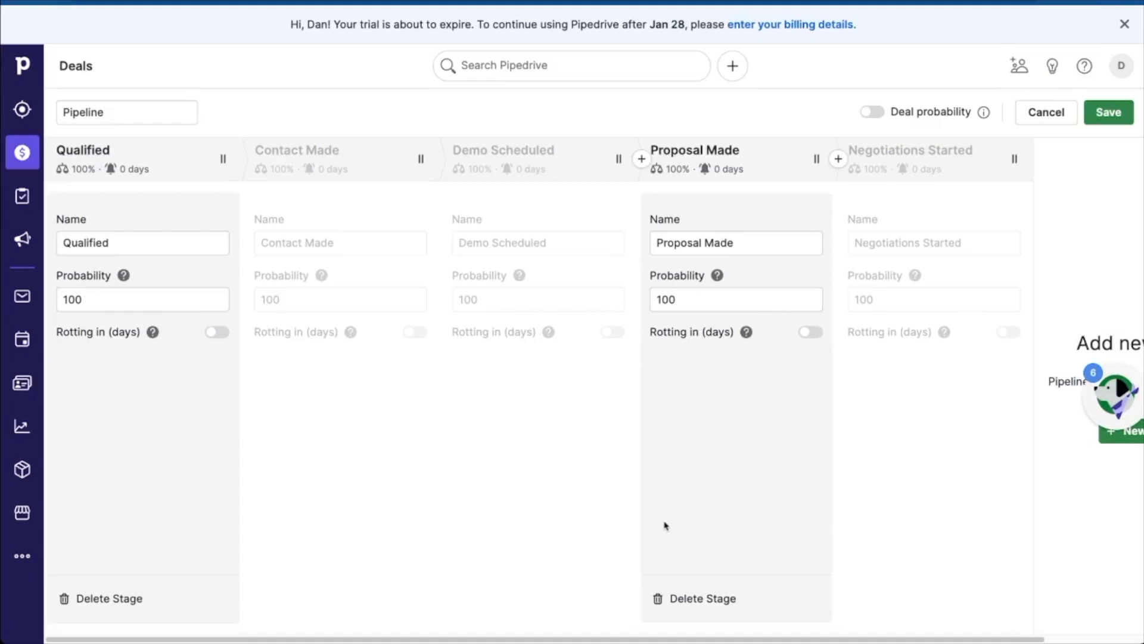
Rename the stages Qualified, Contact Made and Demo Scheduled to Prospective, Engaged Customer and Closure
left_click(142, 242)
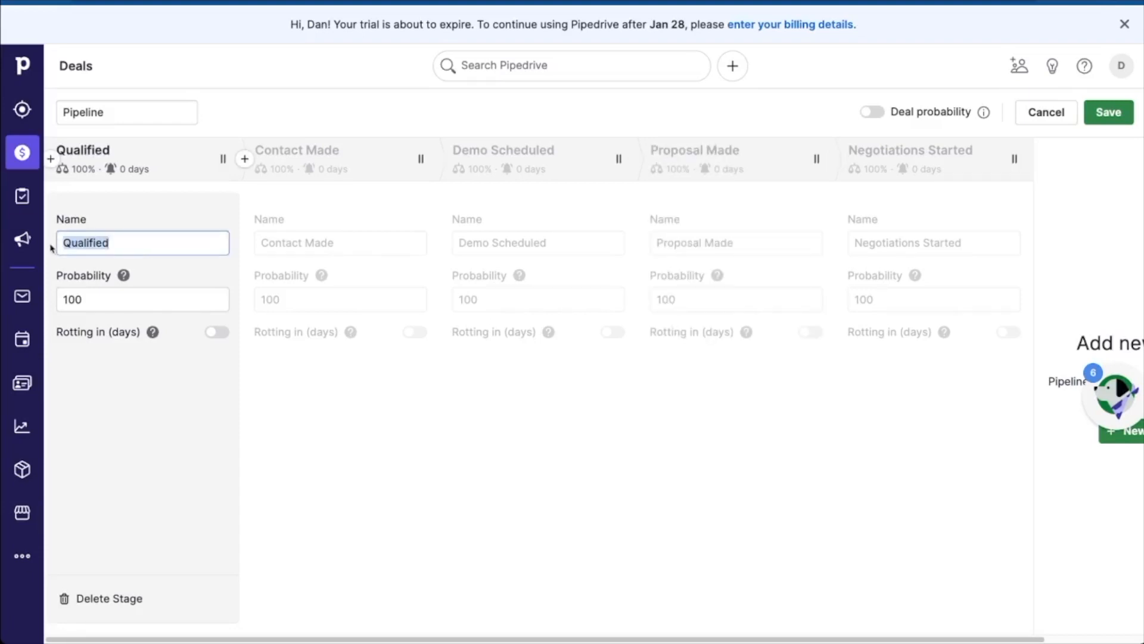
type("Prospective")
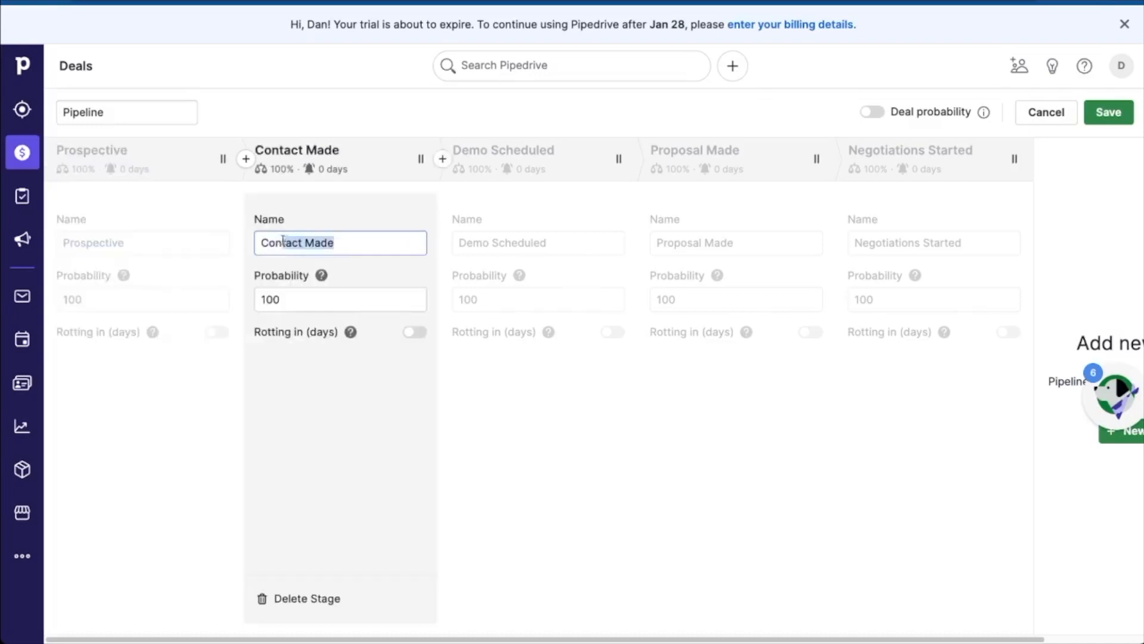
type("Engaged Customer")
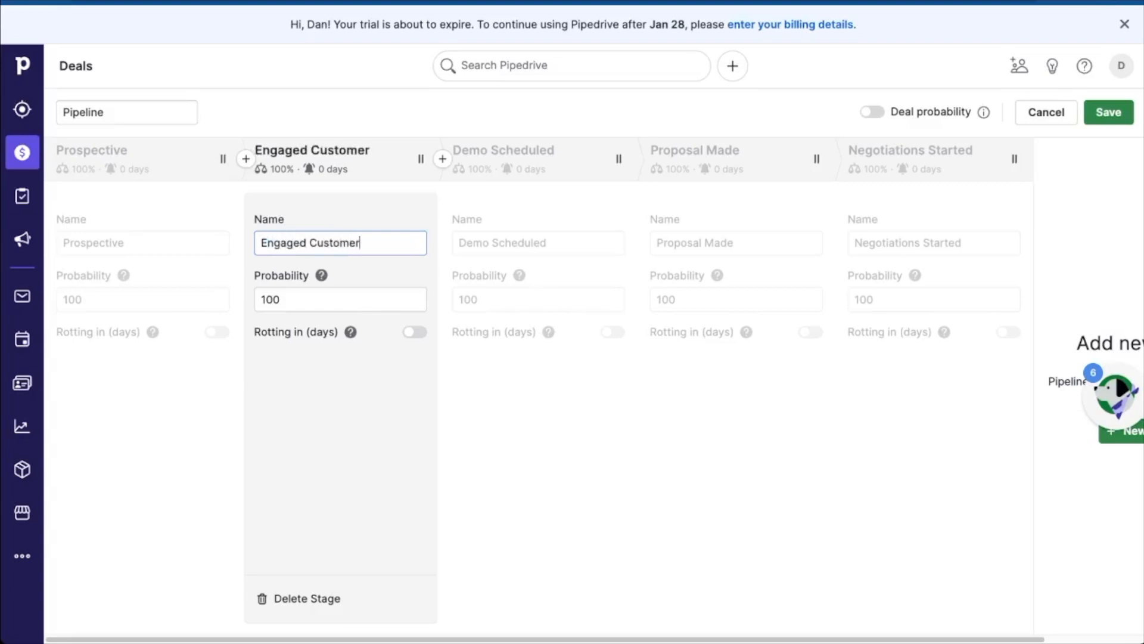
left_click(537, 243)
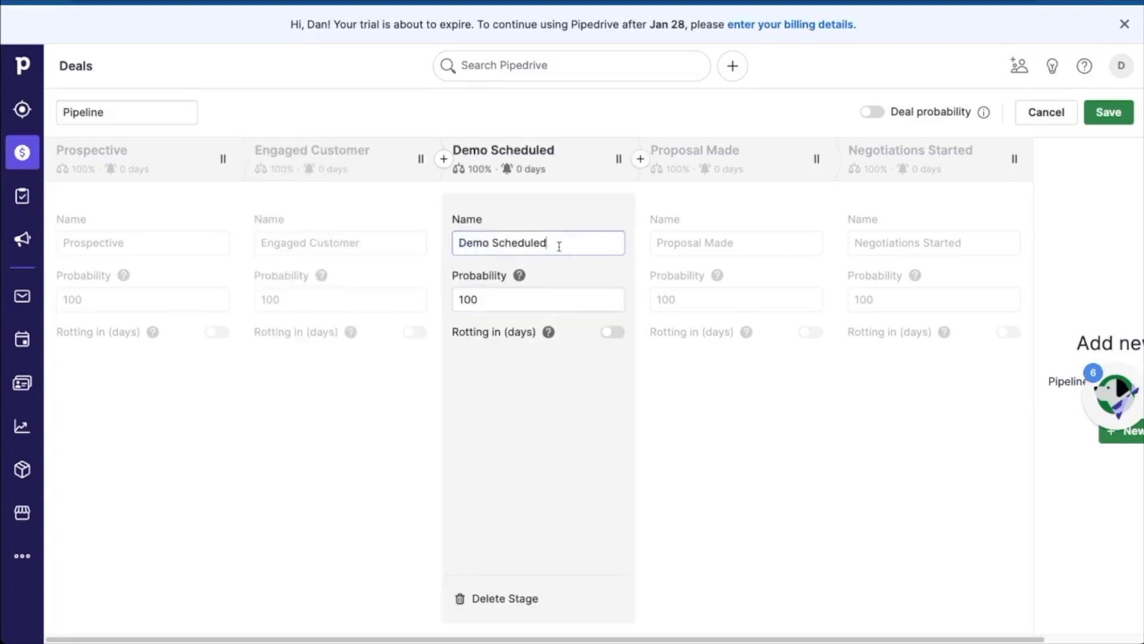
double_click(502, 242)
type("Closure")
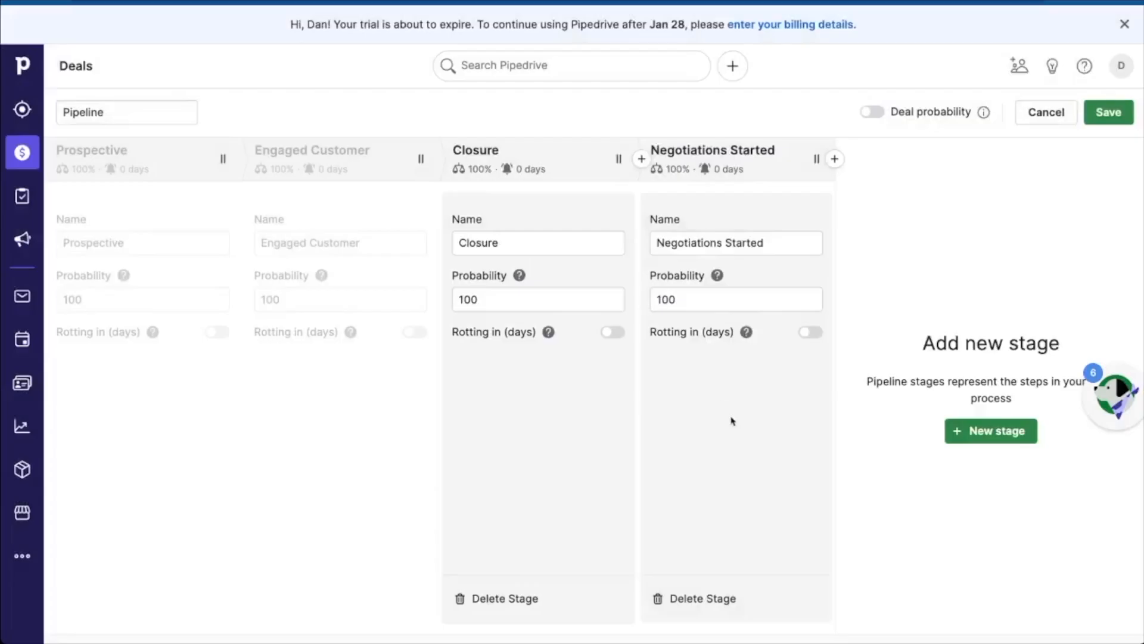
Delete the Negotiations Started stage and save the three-stage pipeline
left_click(694, 598)
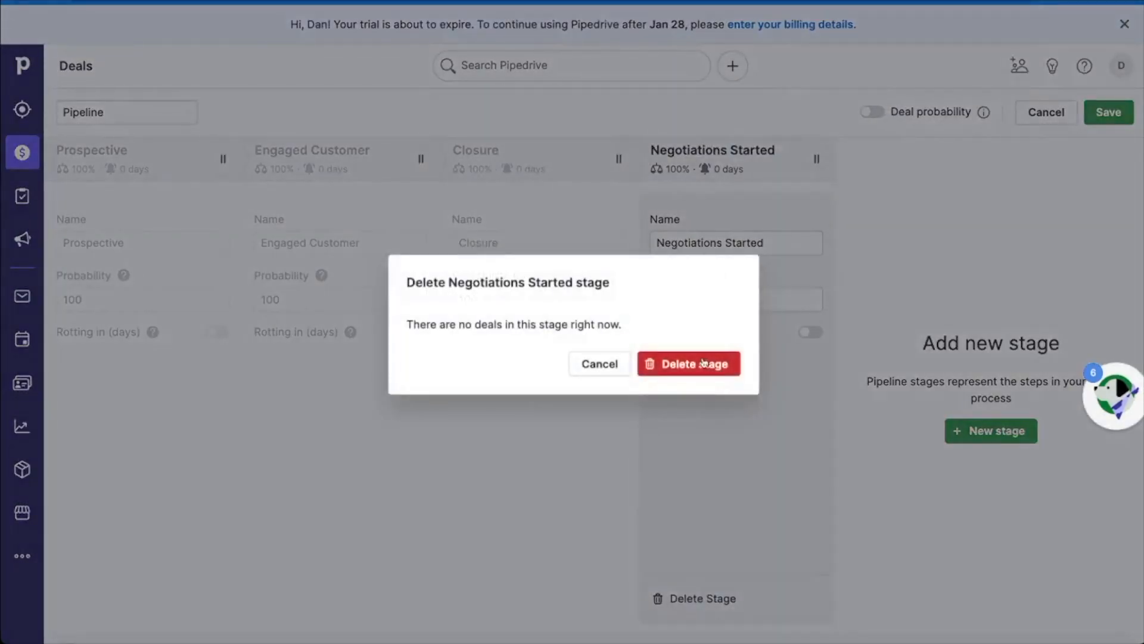
left_click(687, 364)
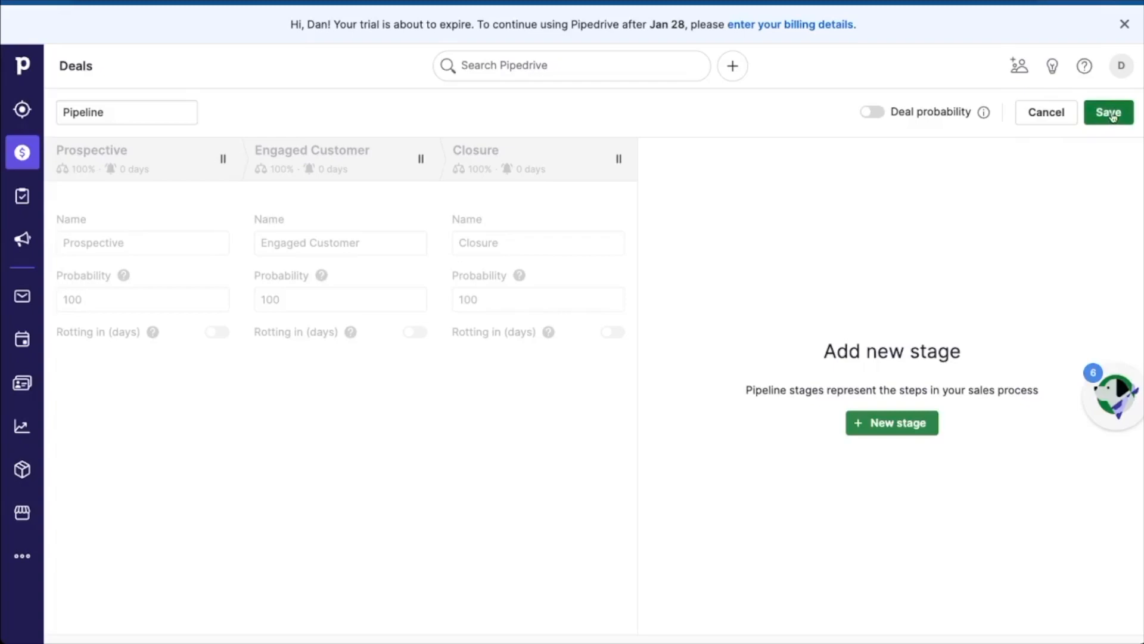
left_click(1107, 112)
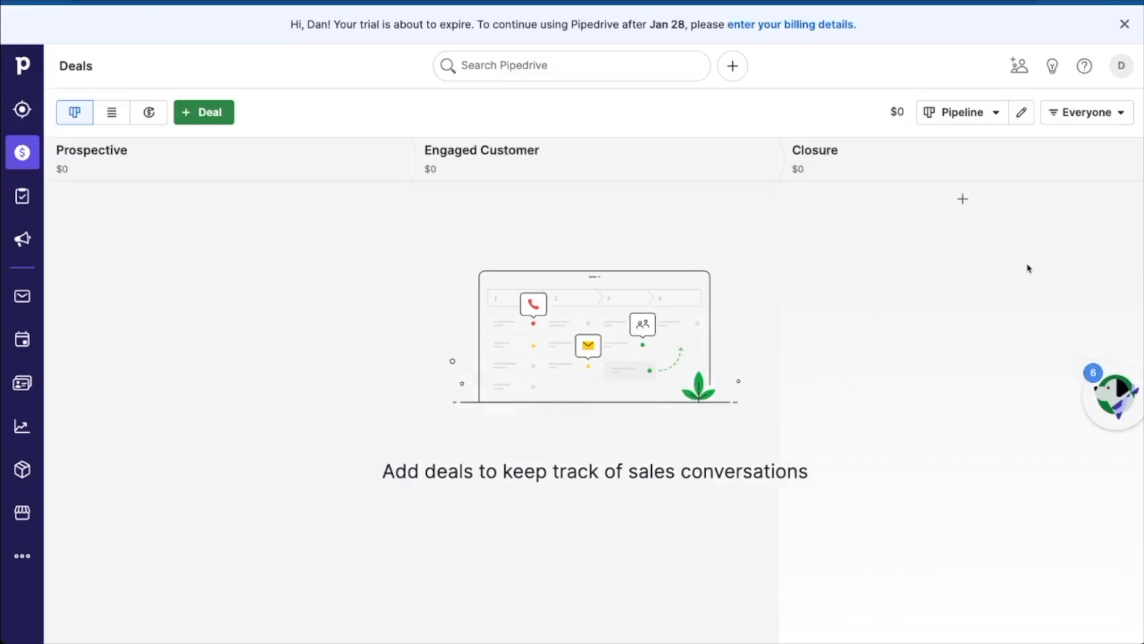
Create a workflow automation and rename it Prospect Customer
left_click(1122, 66)
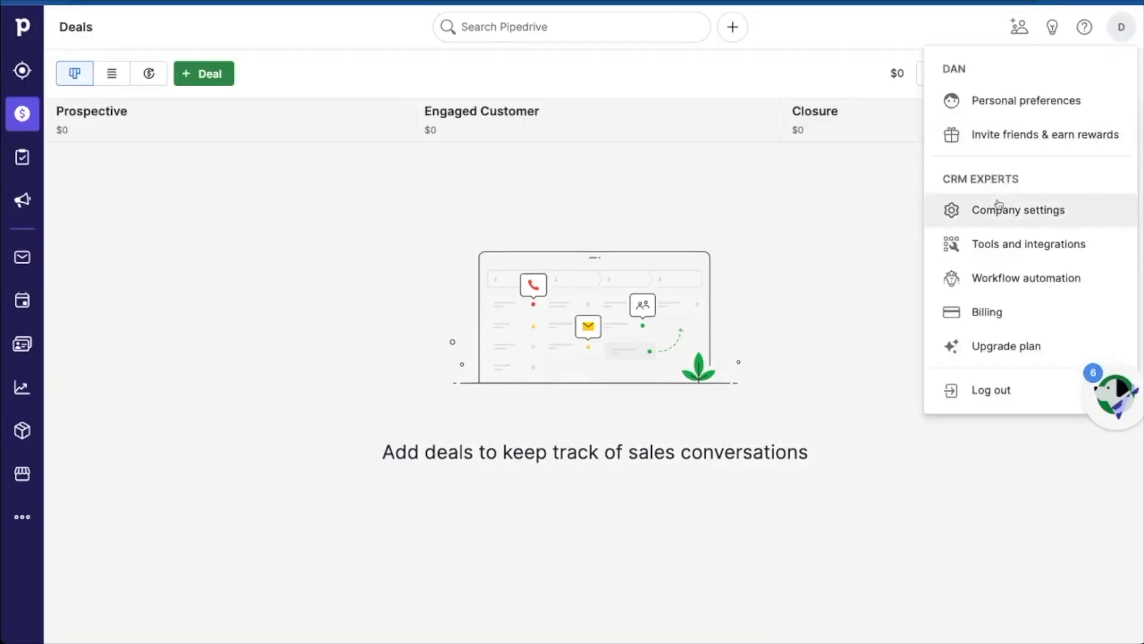
left_click(1025, 278)
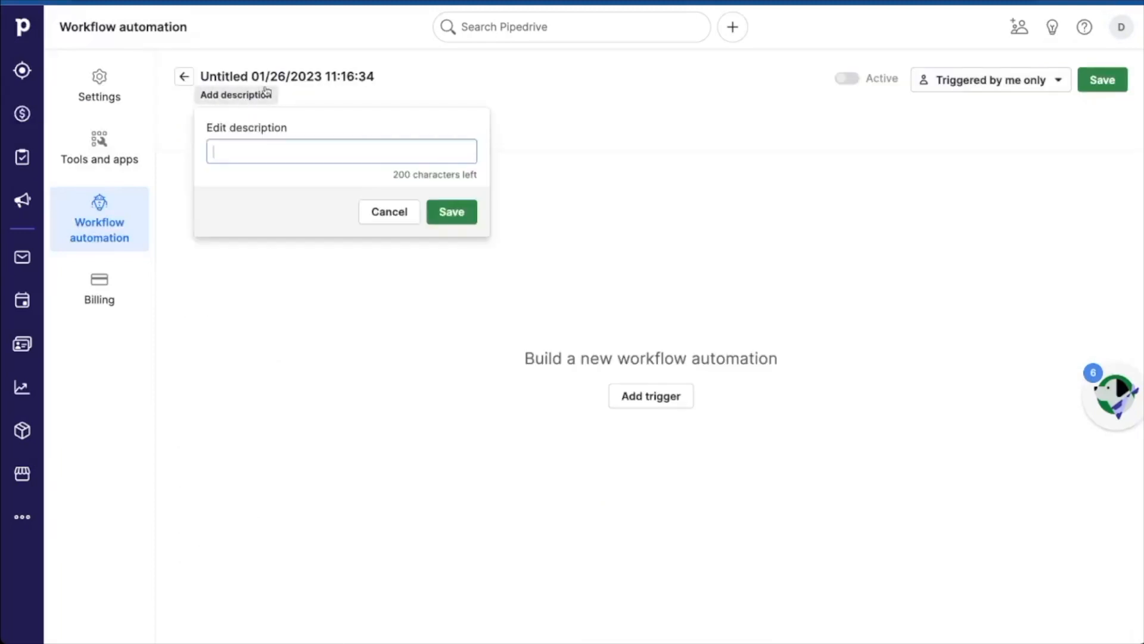
left_click(287, 76)
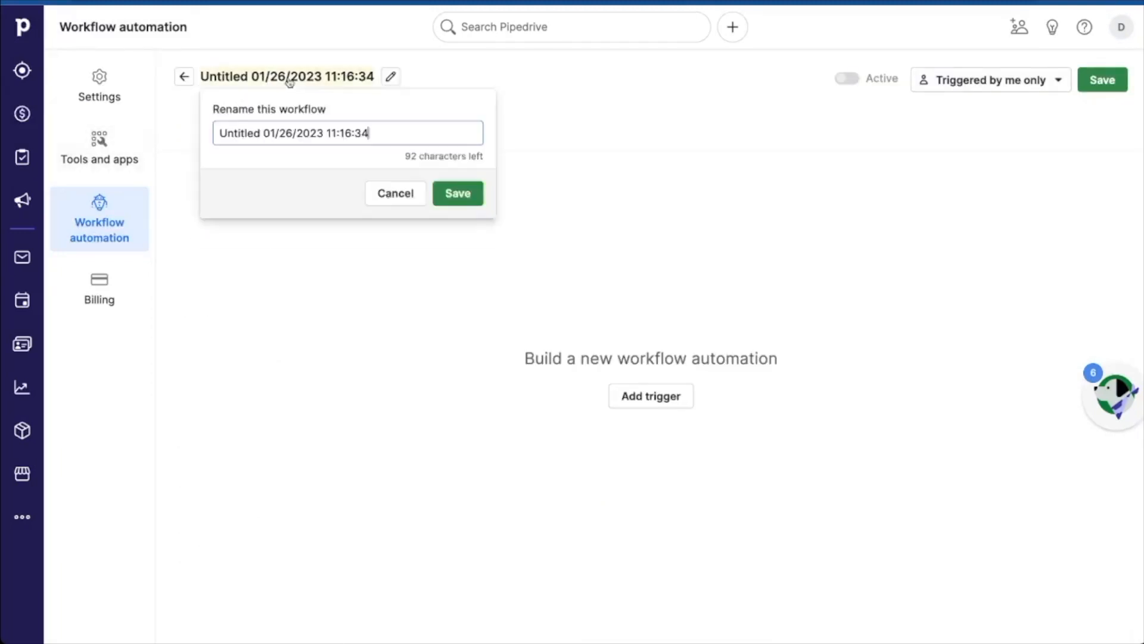
double_click(351, 132)
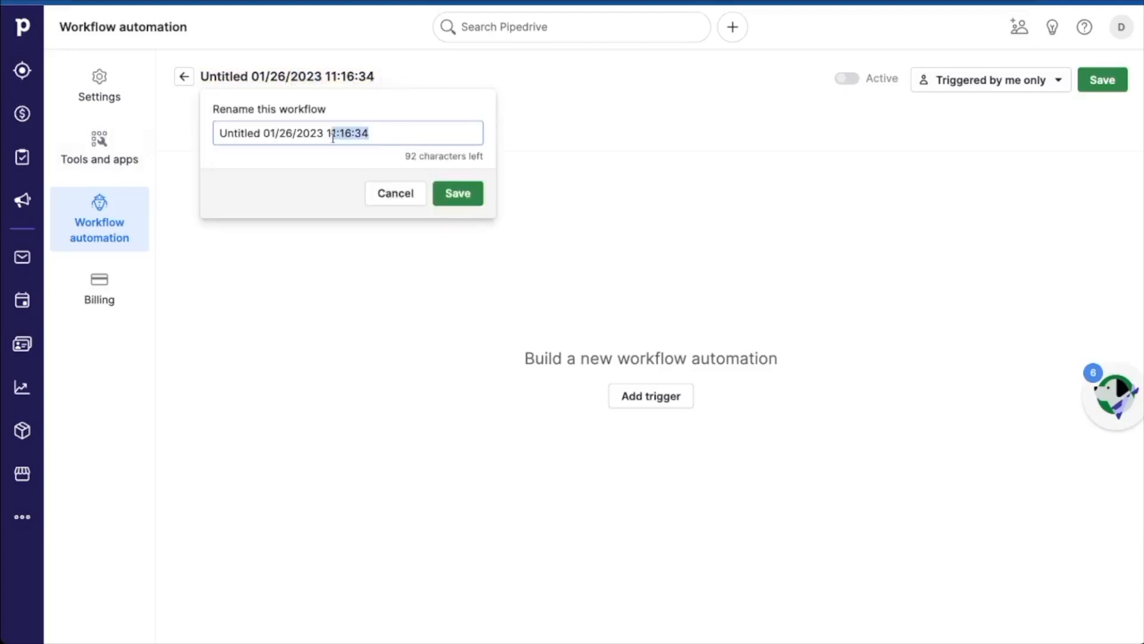
type("Prospect")
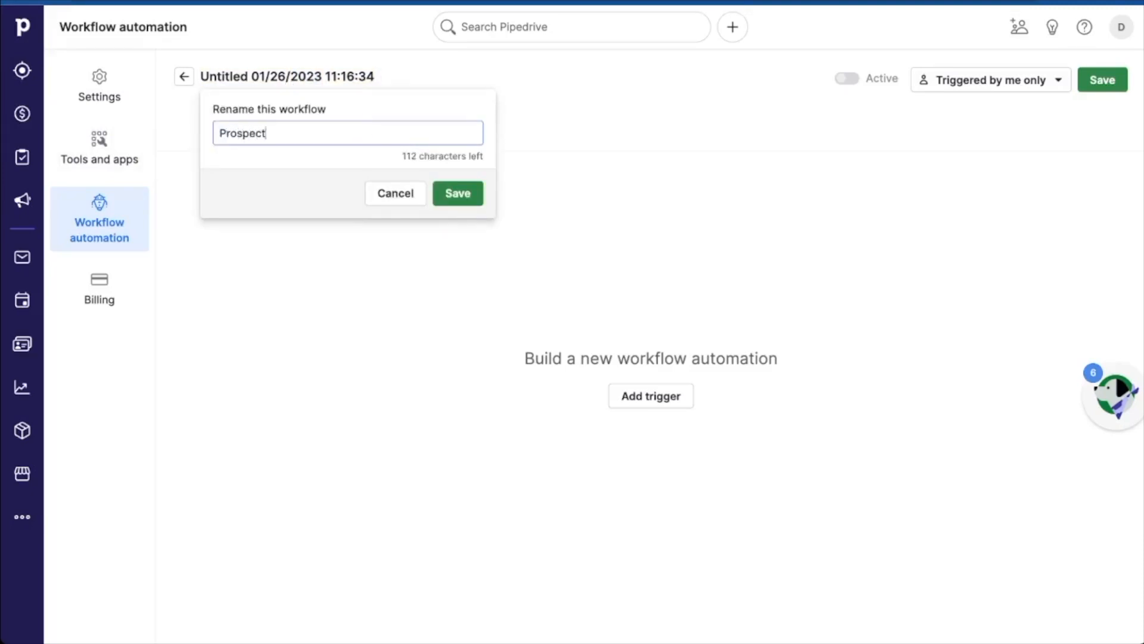
type("Customer")
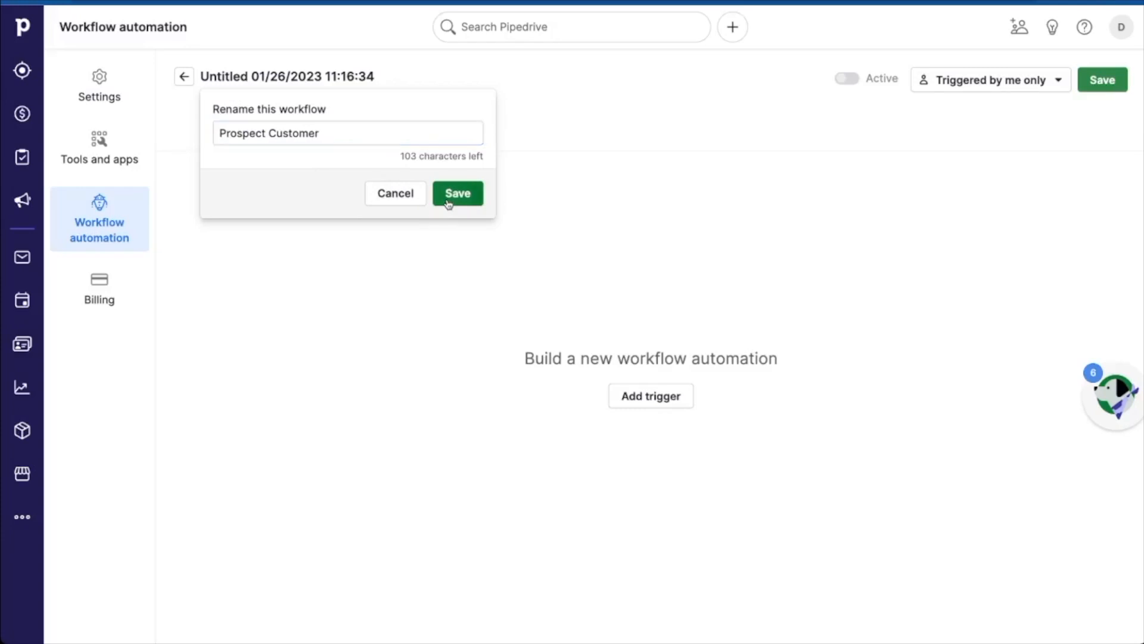
left_click(456, 193)
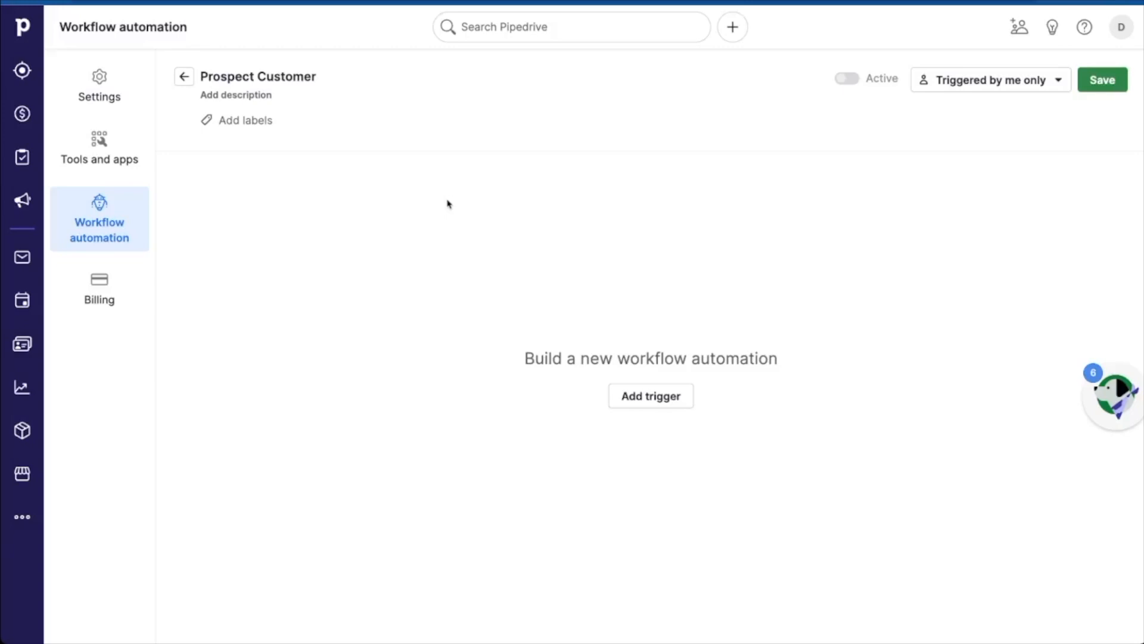
mouse_move(650, 395)
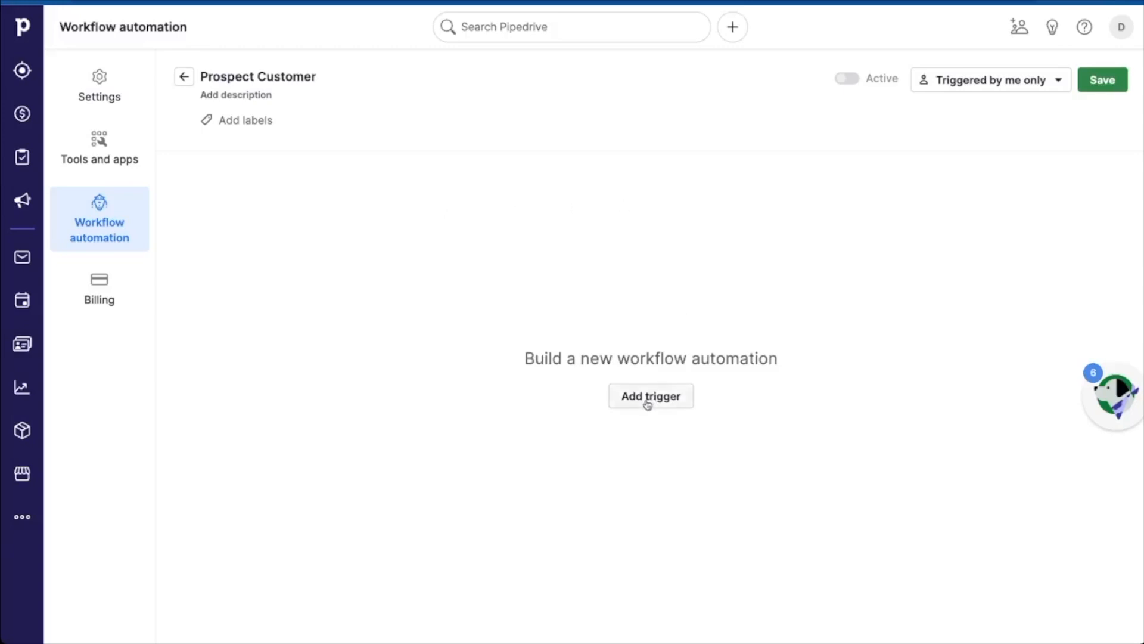
Add a Deal created trigger to the workflow and back out of the condition panel
left_click(650, 396)
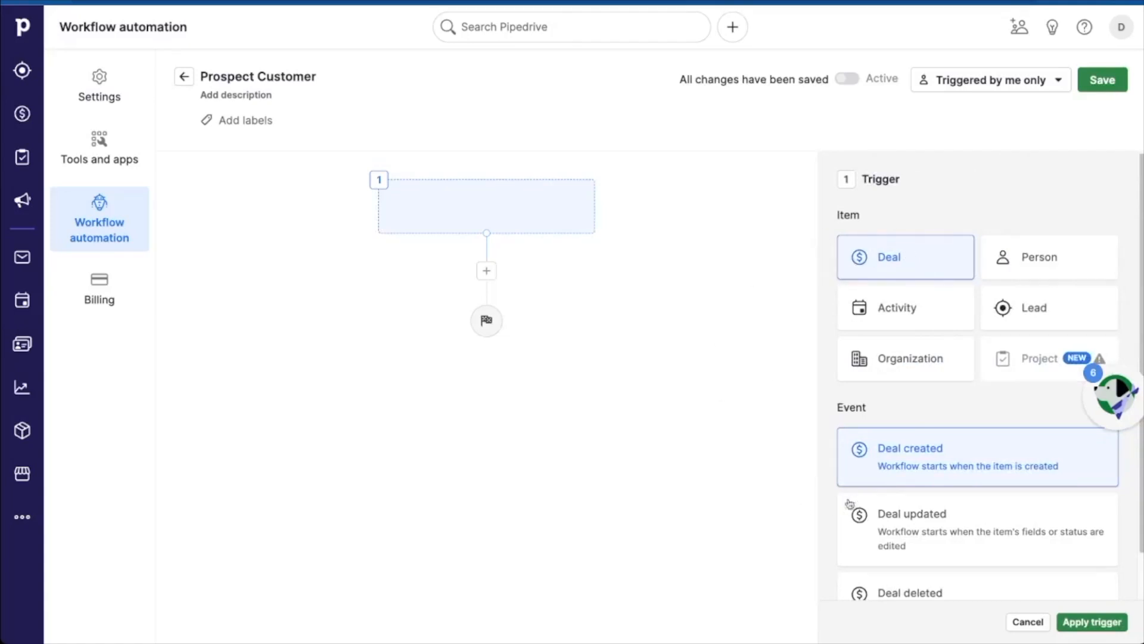
mouse_move(816, 508)
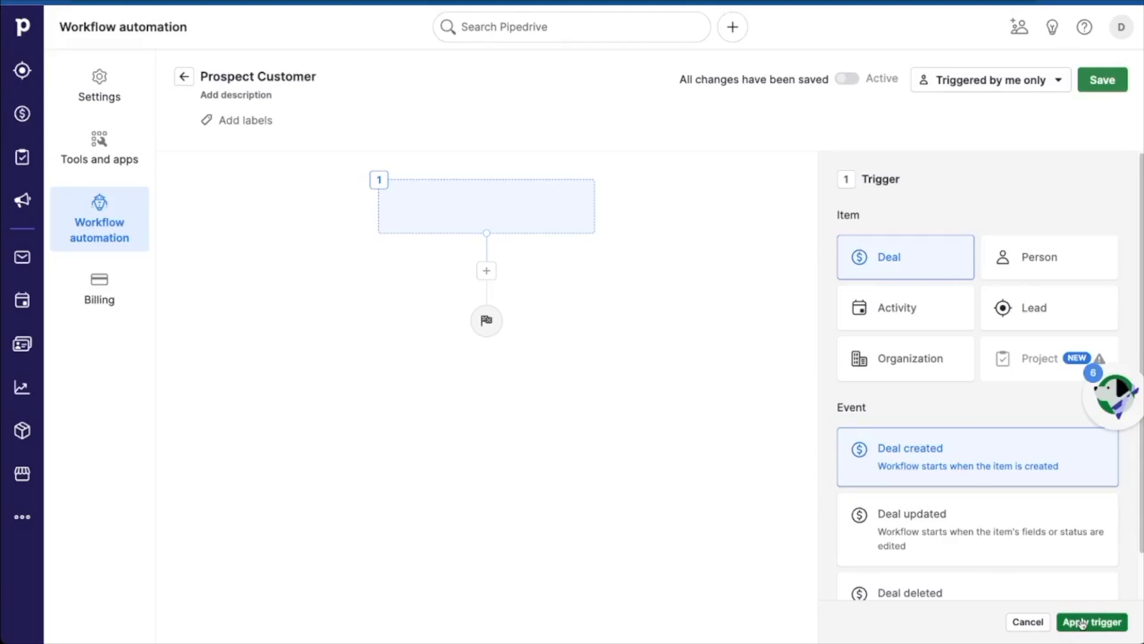
left_click(1092, 622)
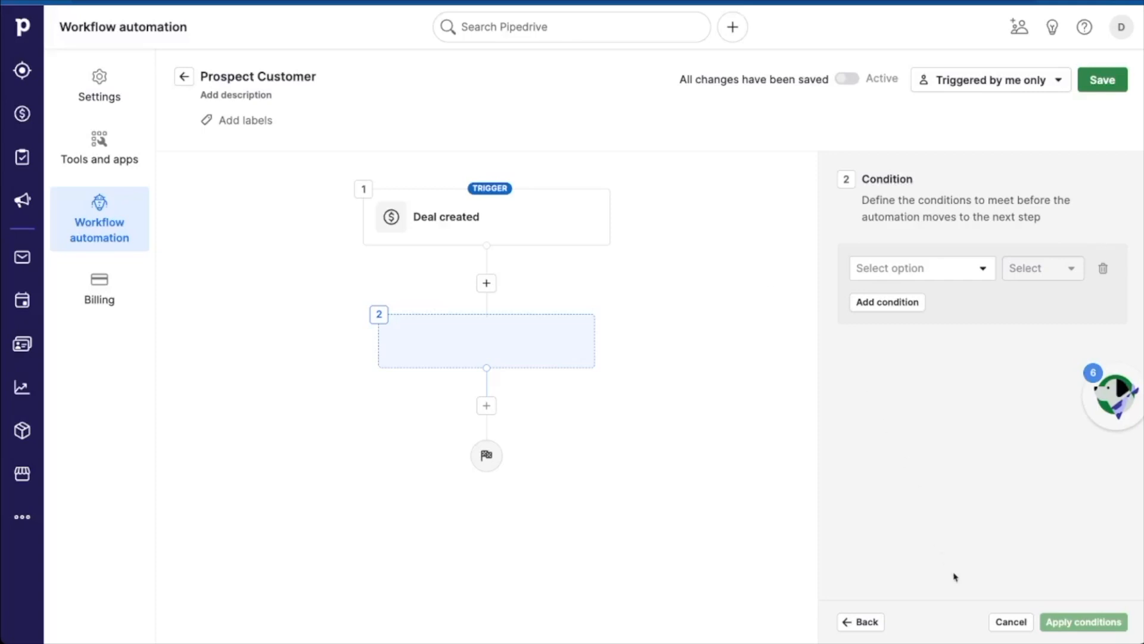
left_click(860, 622)
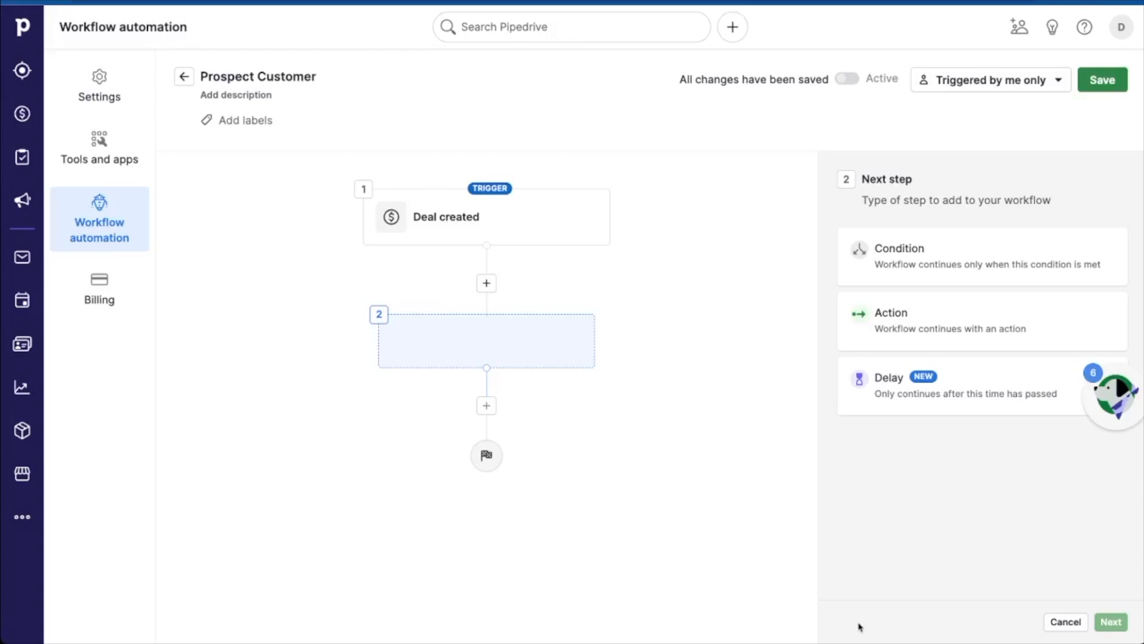
mouse_move(864, 521)
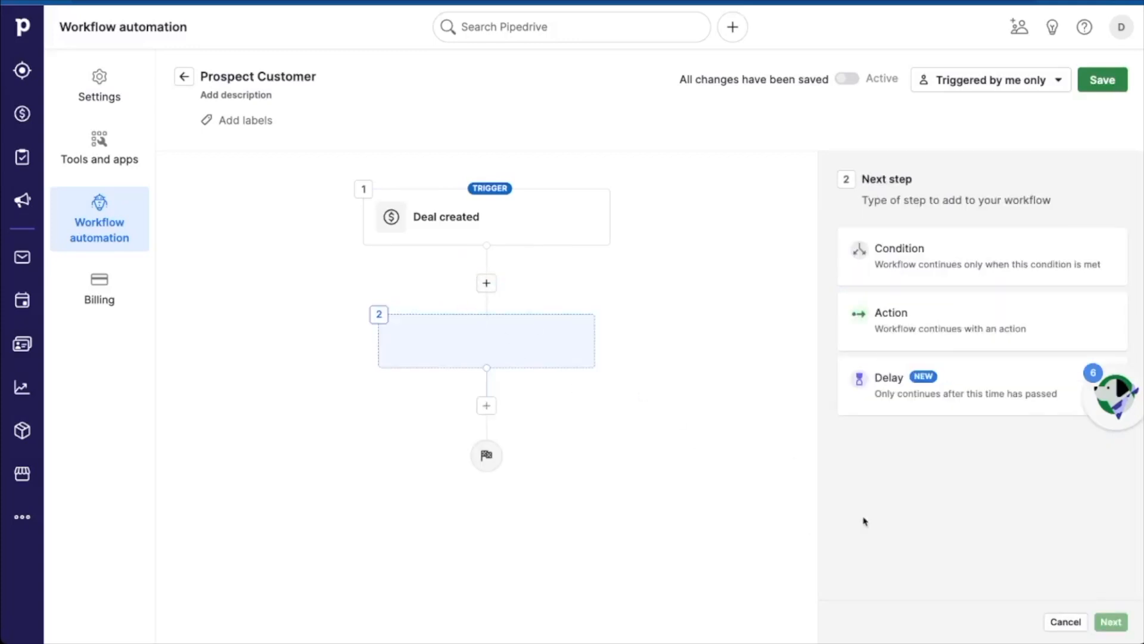
Make step two a Send email using template action with the default email fields
left_click(981, 320)
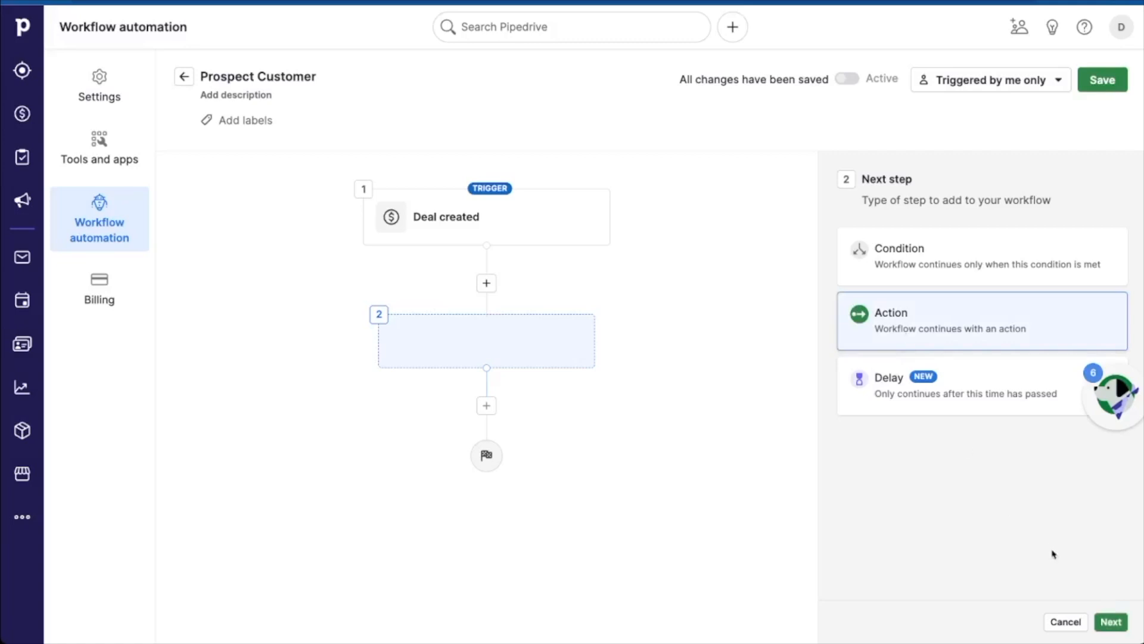
left_click(981, 319)
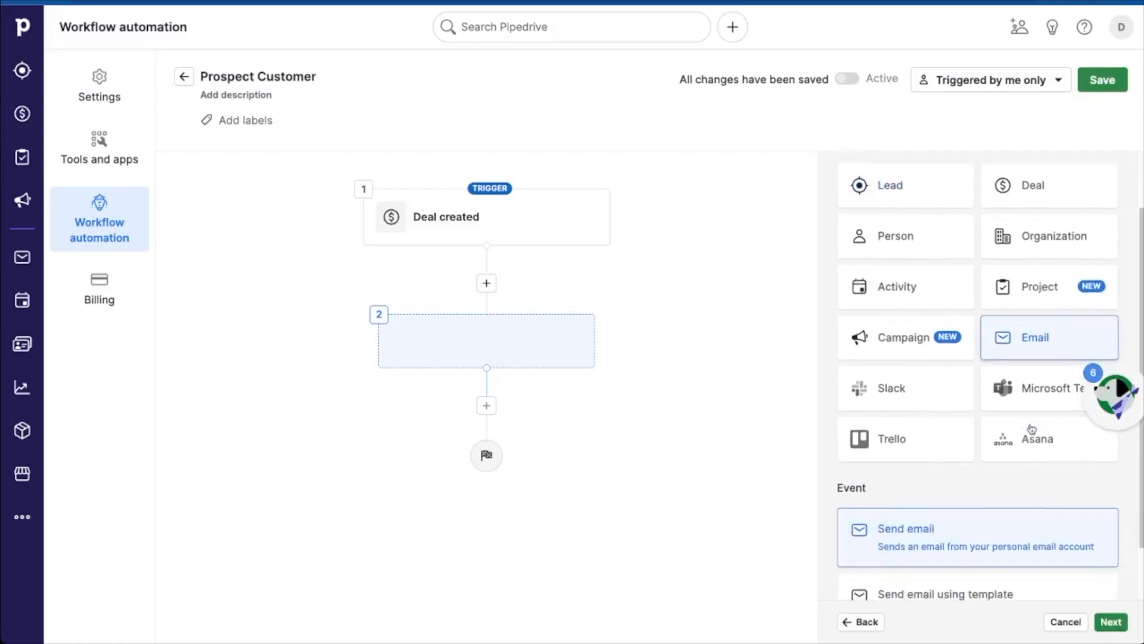
scroll("down", 3)
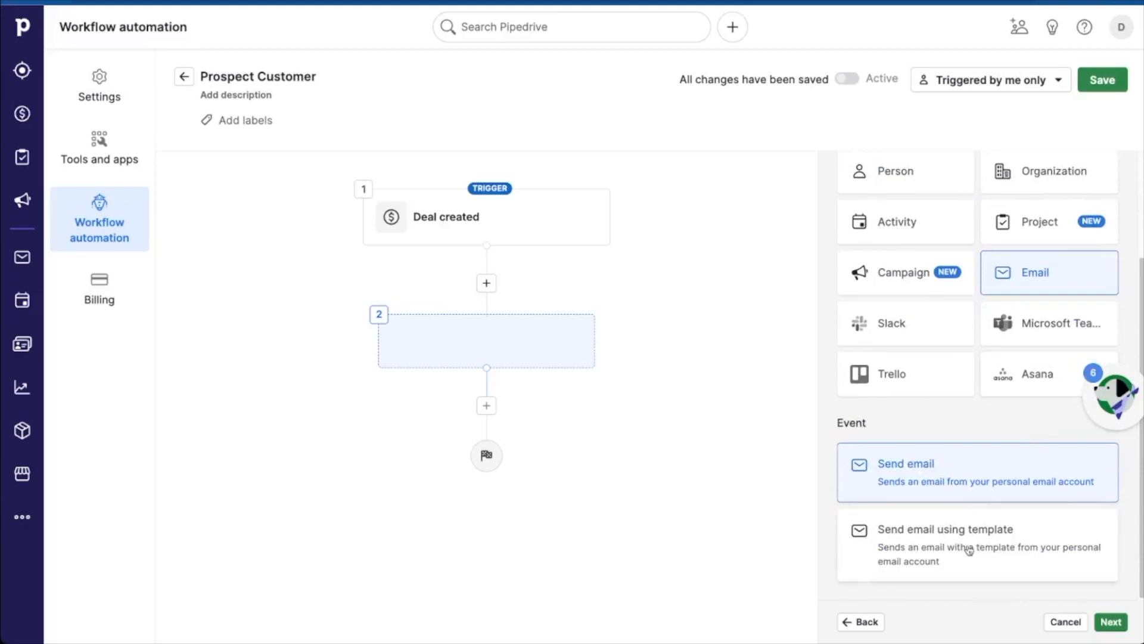
left_click(946, 543)
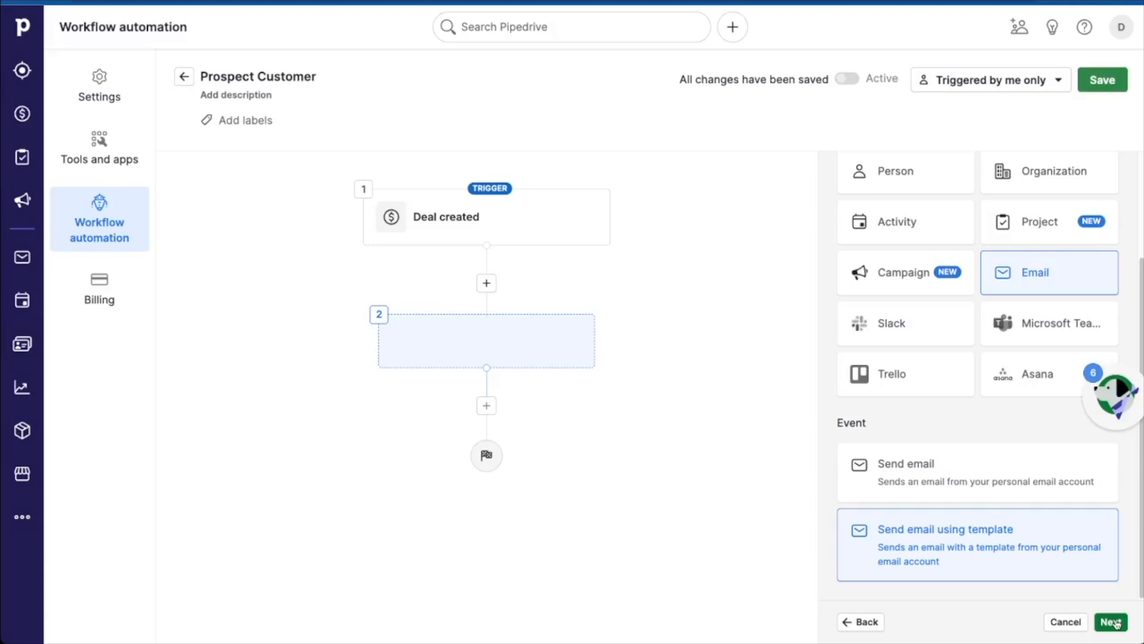
left_click(1111, 621)
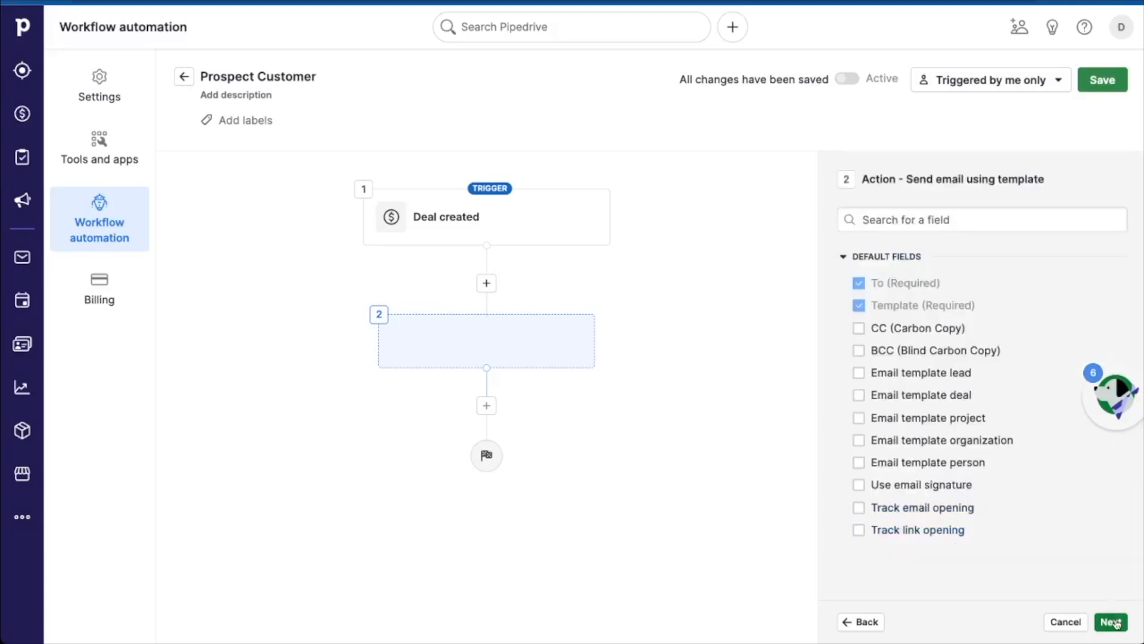
left_click(1109, 621)
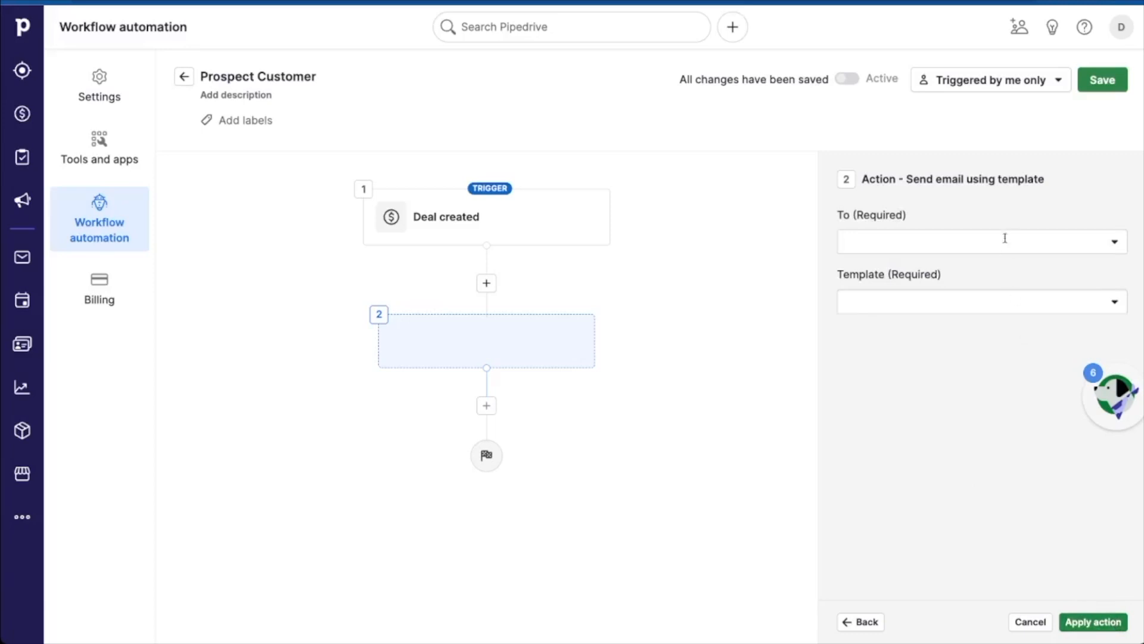
Address the email to the deal contact person, use the Welcome Email - Webforms template and apply the action
left_click(978, 240)
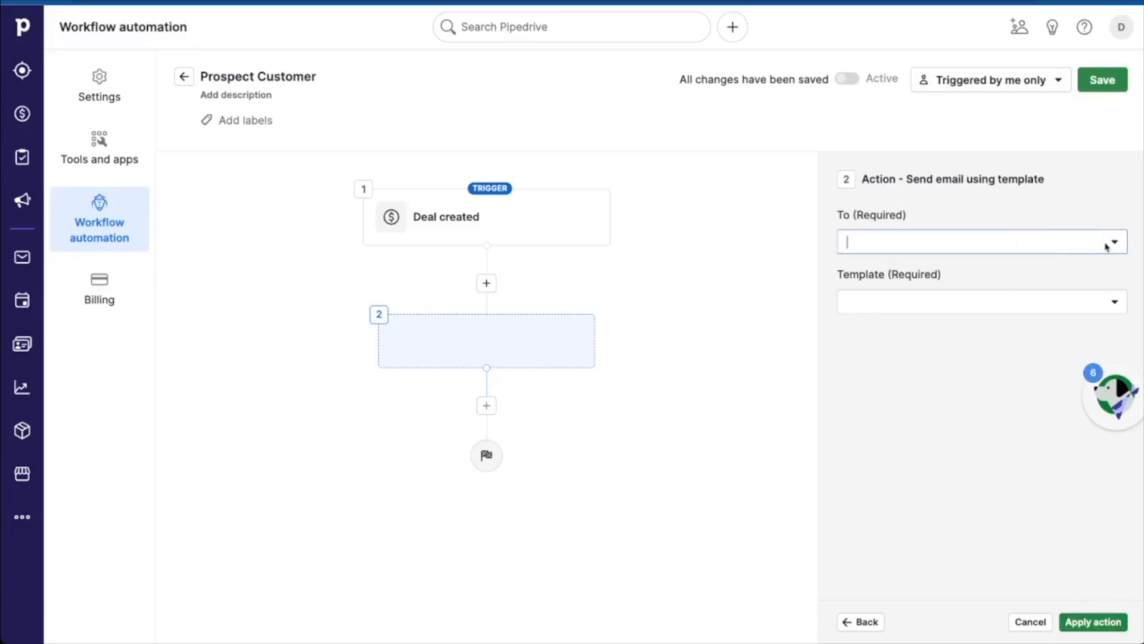
left_click(981, 240)
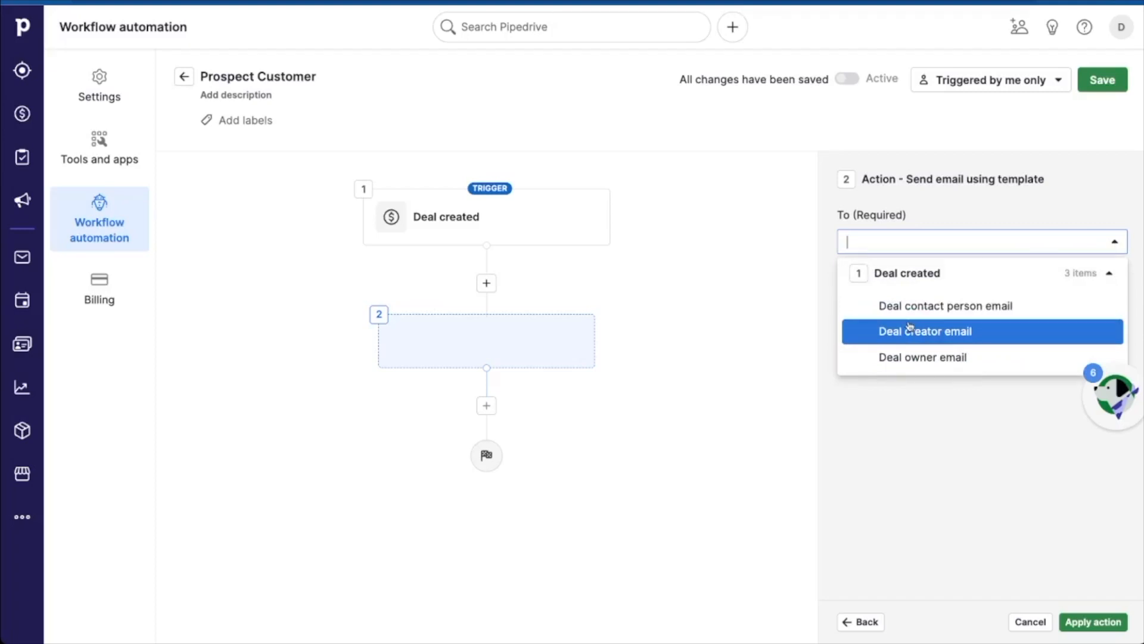
mouse_move(976, 306)
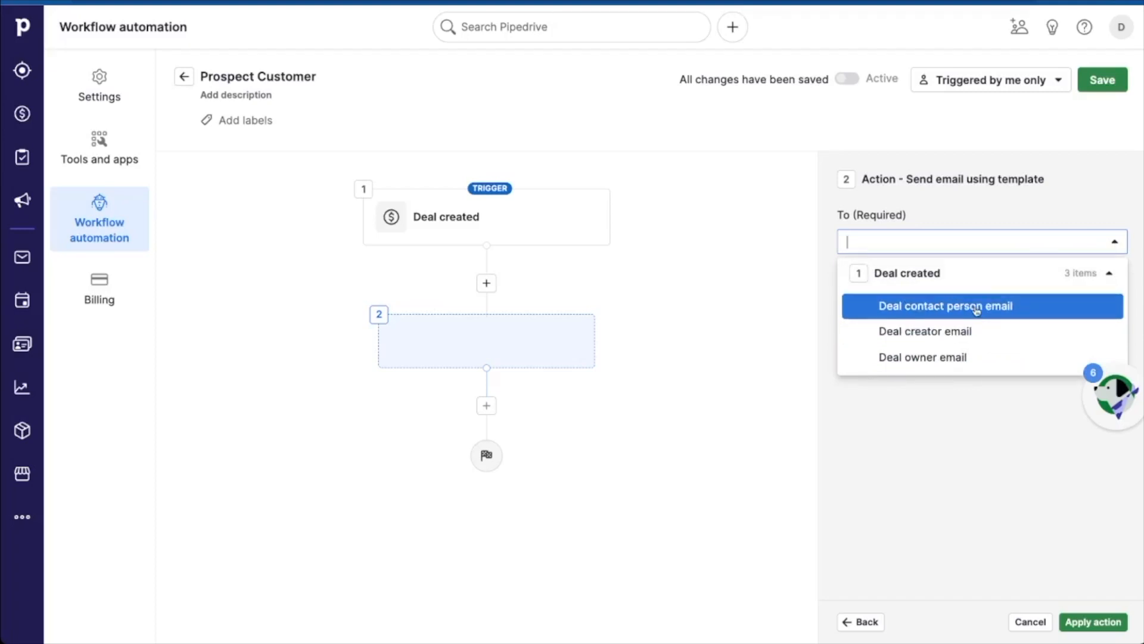
left_click(946, 305)
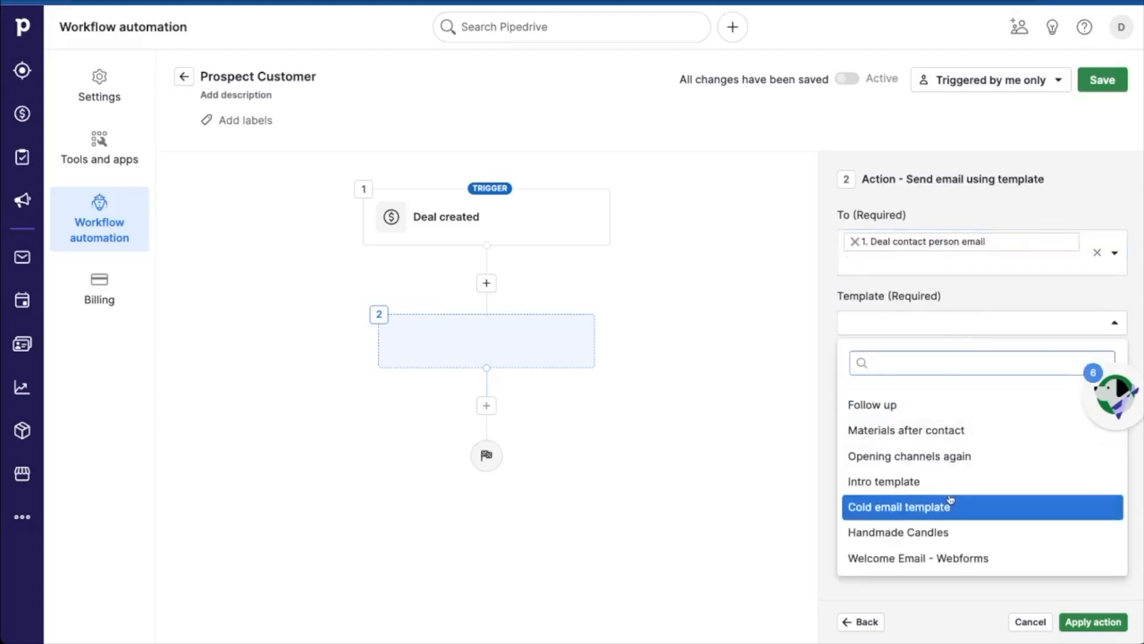
left_click(918, 558)
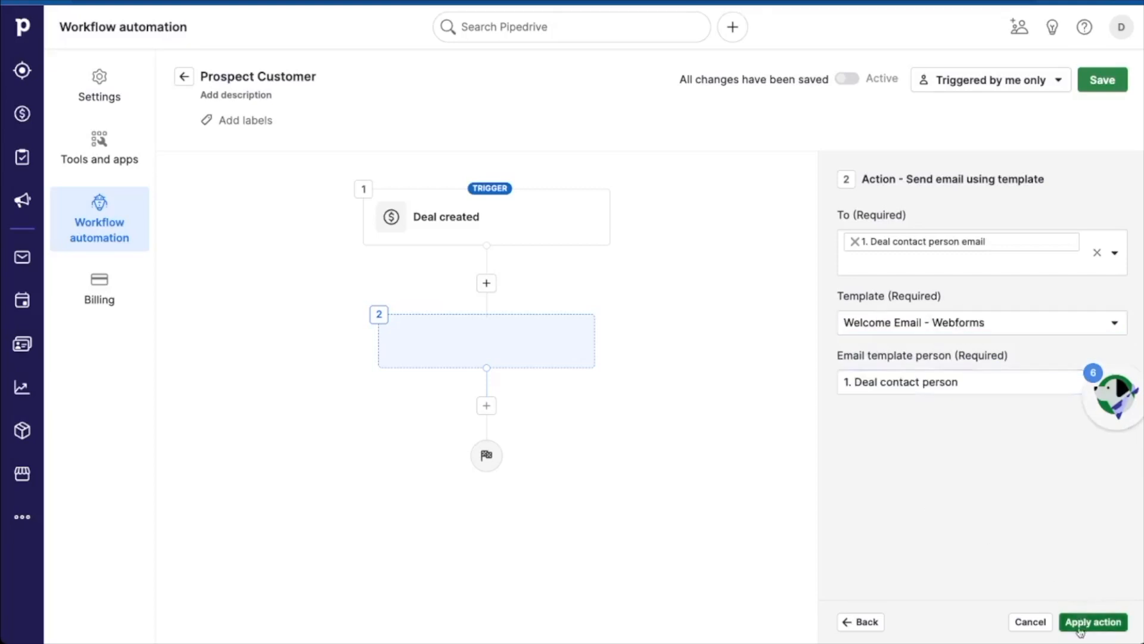
left_click(1093, 621)
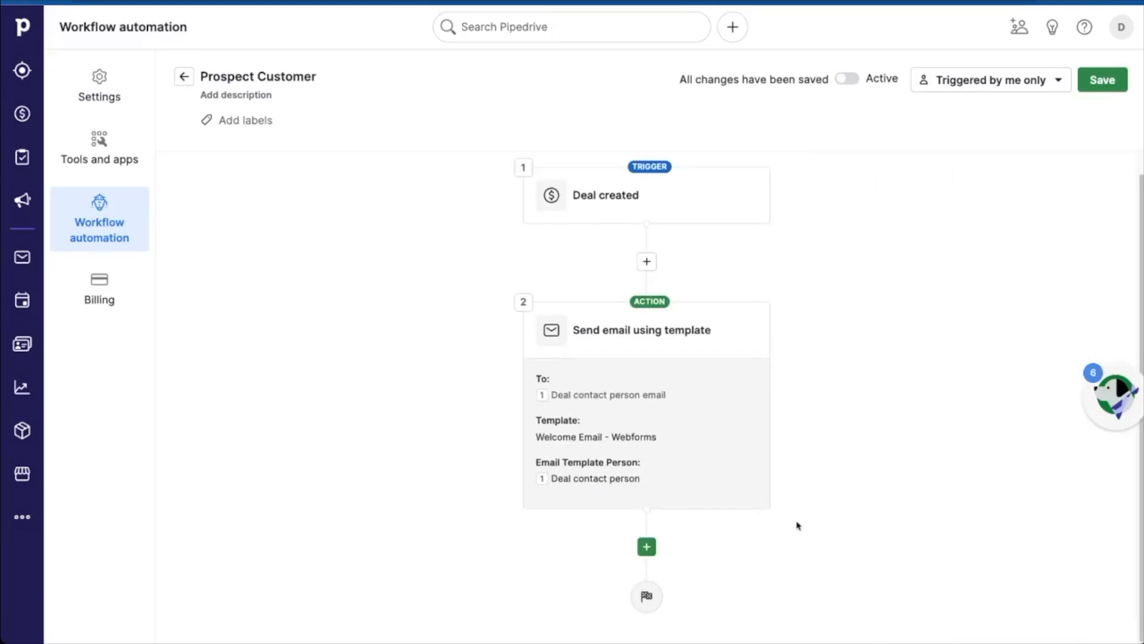
mouse_move(791, 532)
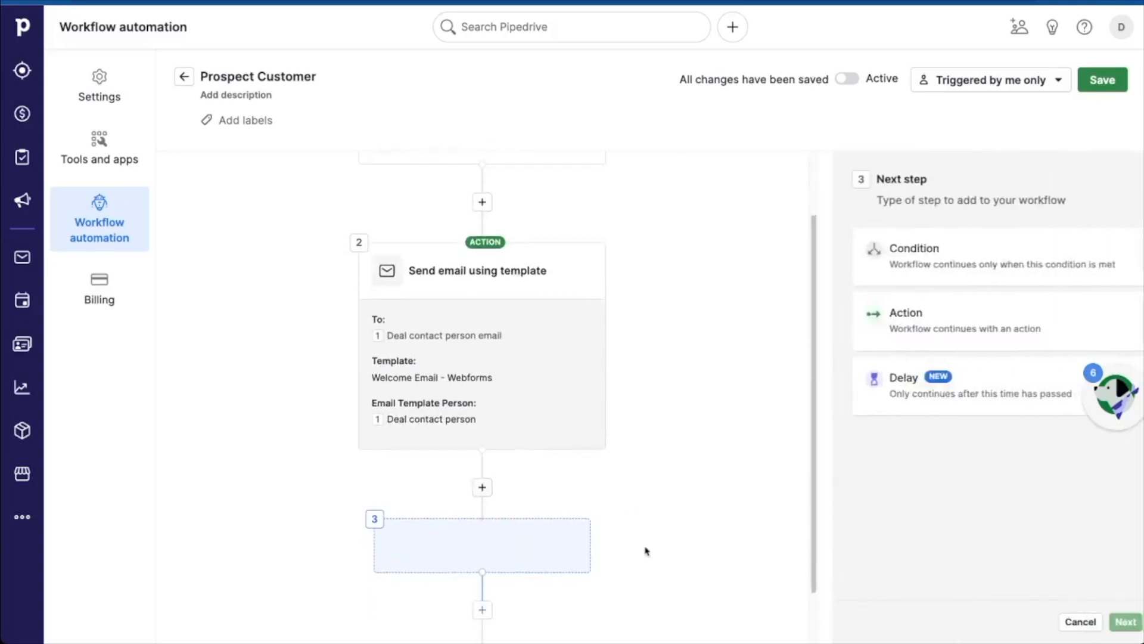
Add a Create activity action: a Follow UP call due in 3 days, skipping weekends
left_click(981, 288)
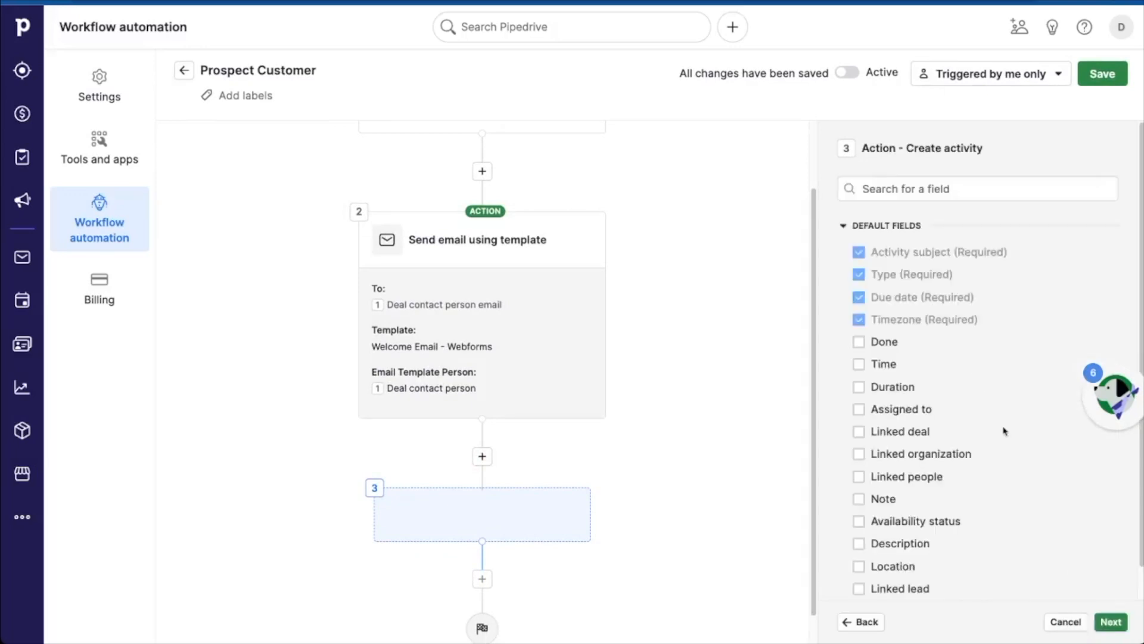
left_click(1109, 621)
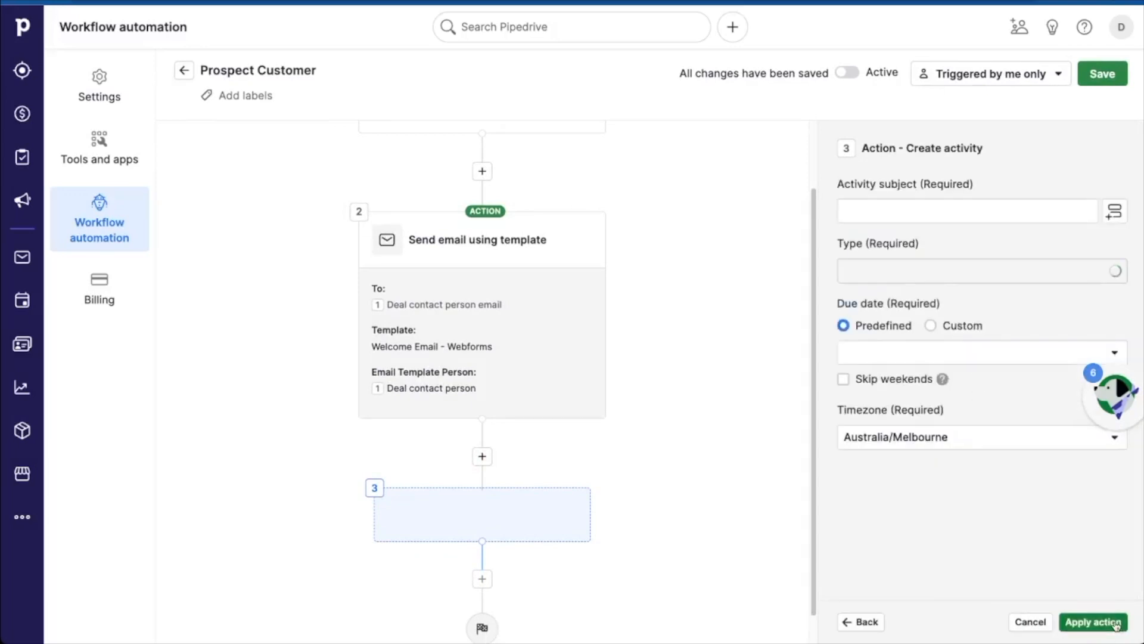
left_click(966, 211)
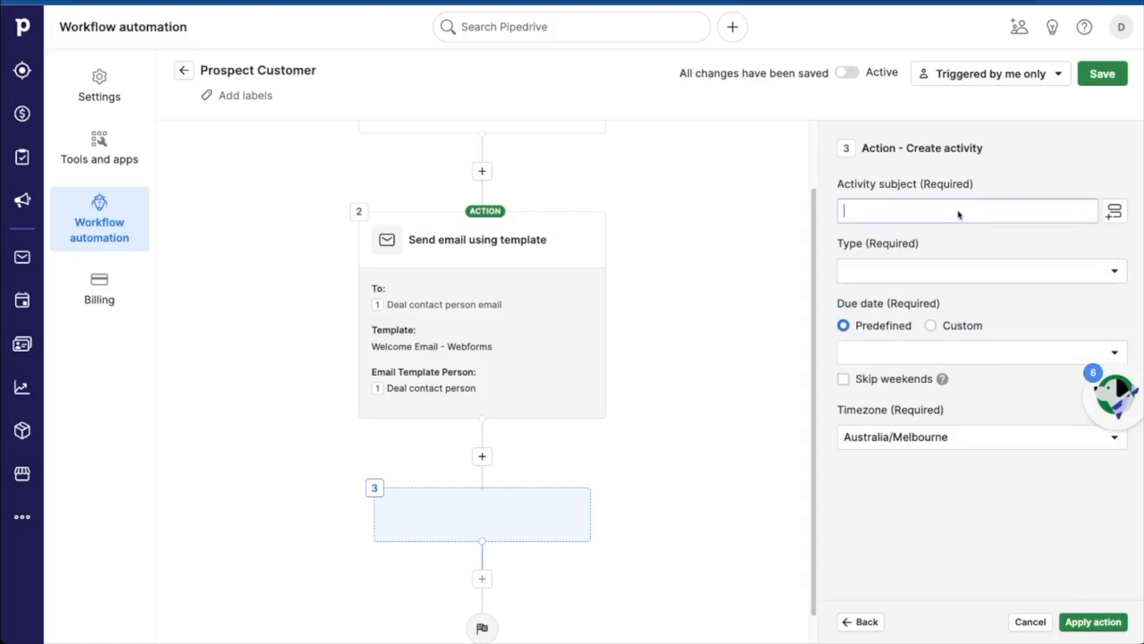
type("Follow UP")
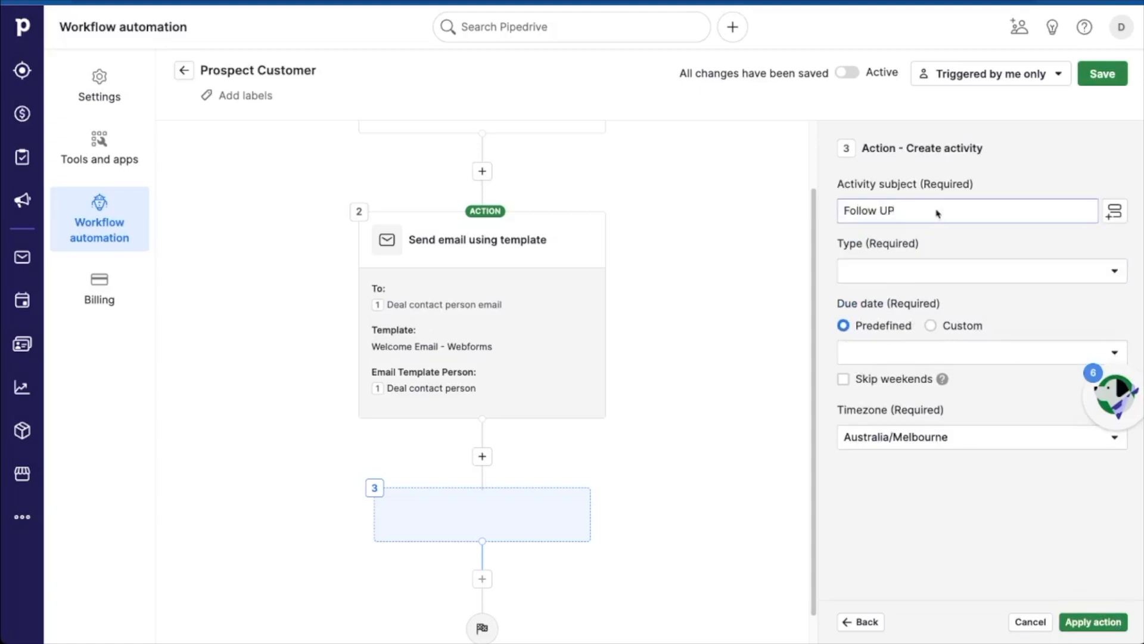
left_click(981, 271)
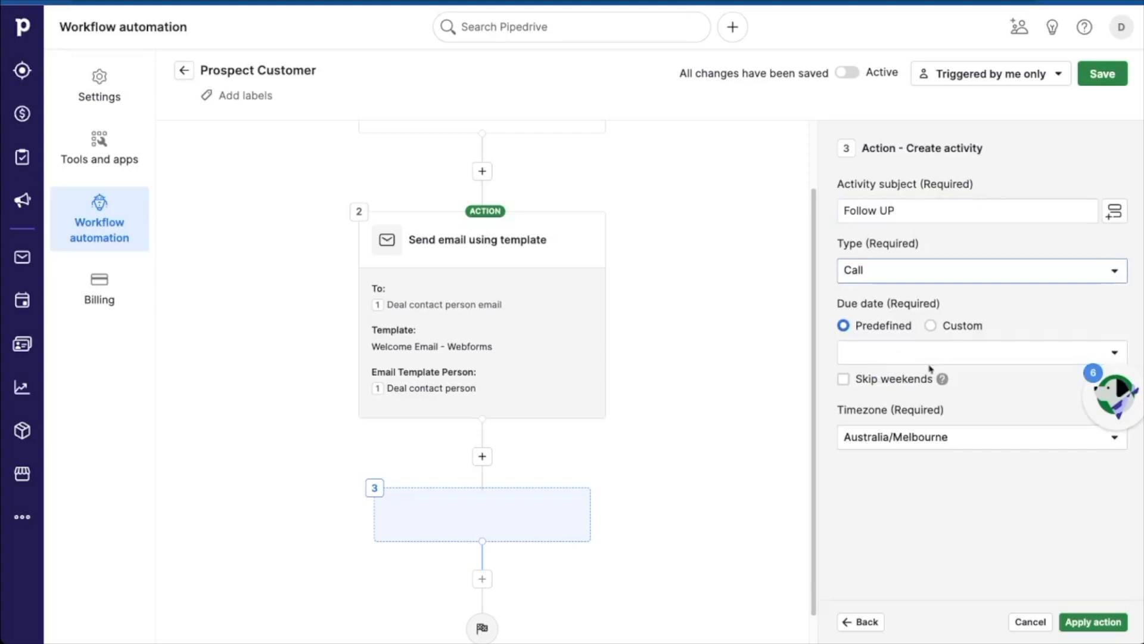
left_click(980, 351)
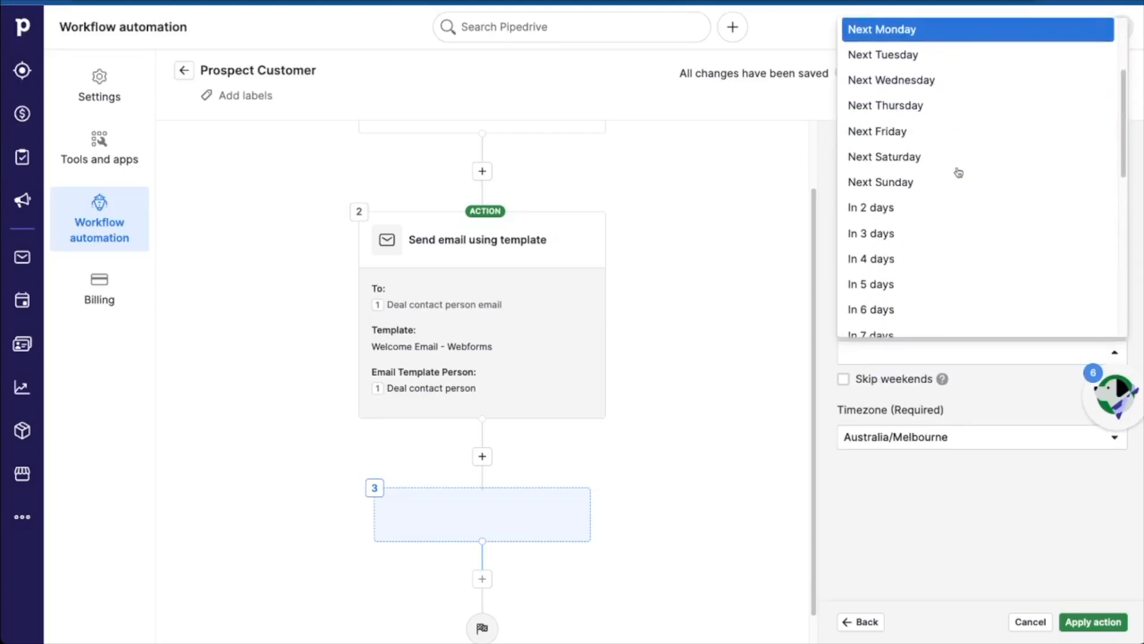
left_click(870, 233)
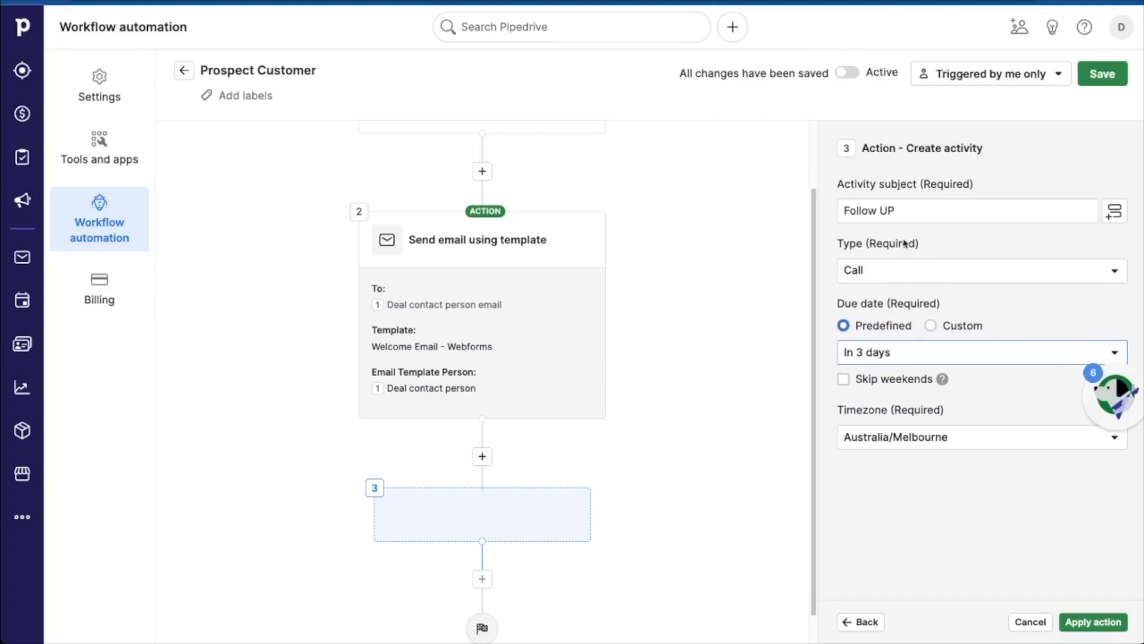
left_click(844, 379)
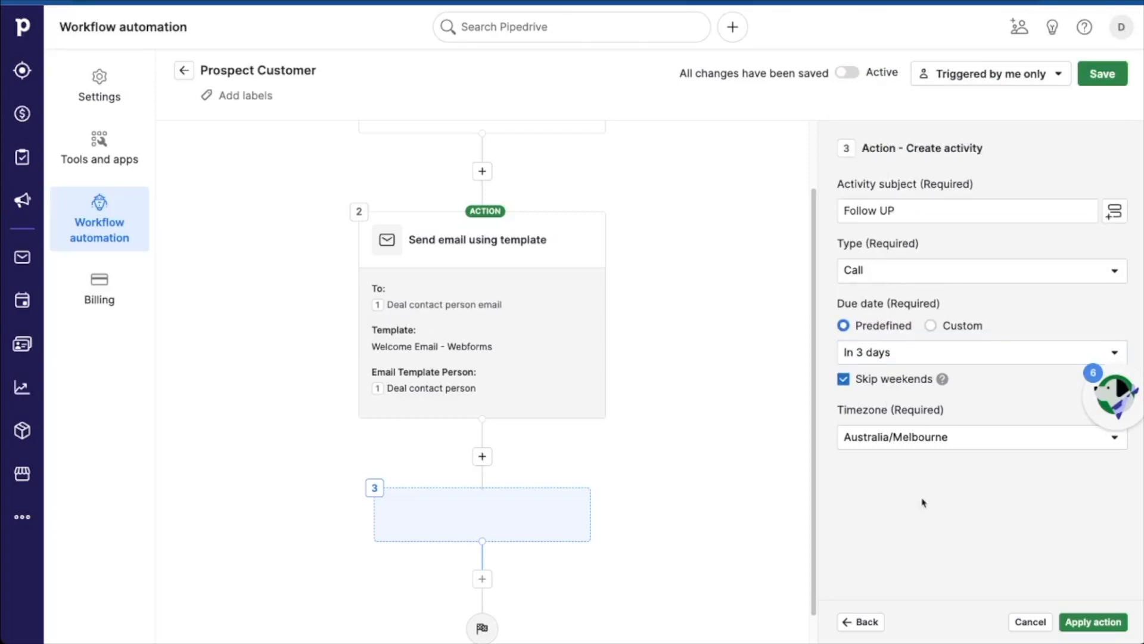
left_click(1093, 622)
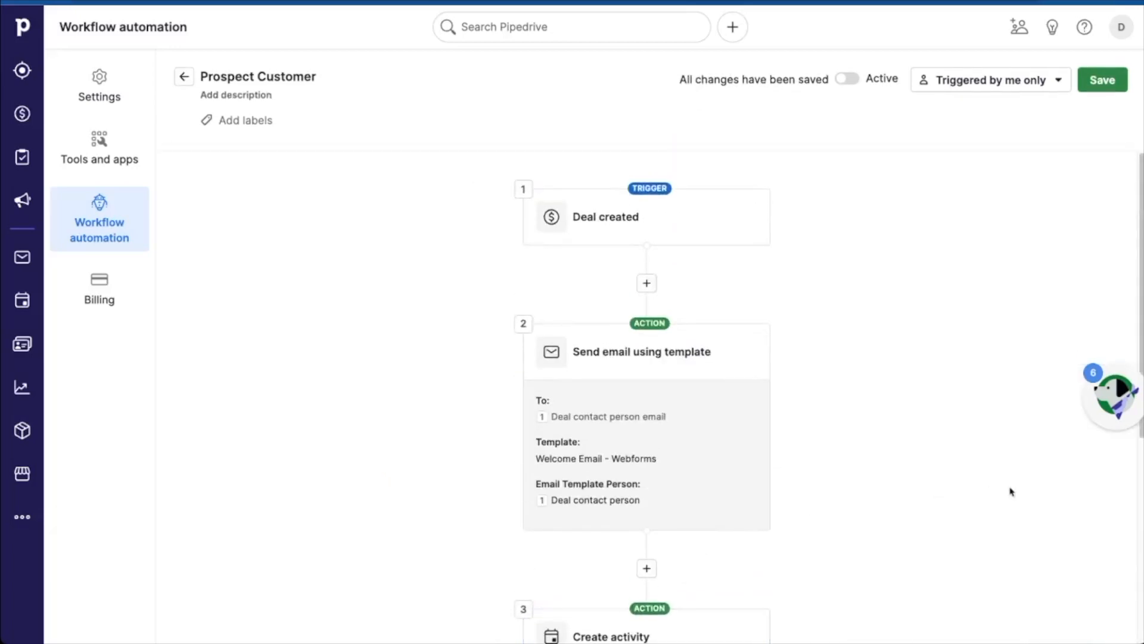
Activate the Prospect Customer workflow, save it and return to the deals pipeline
left_click(847, 79)
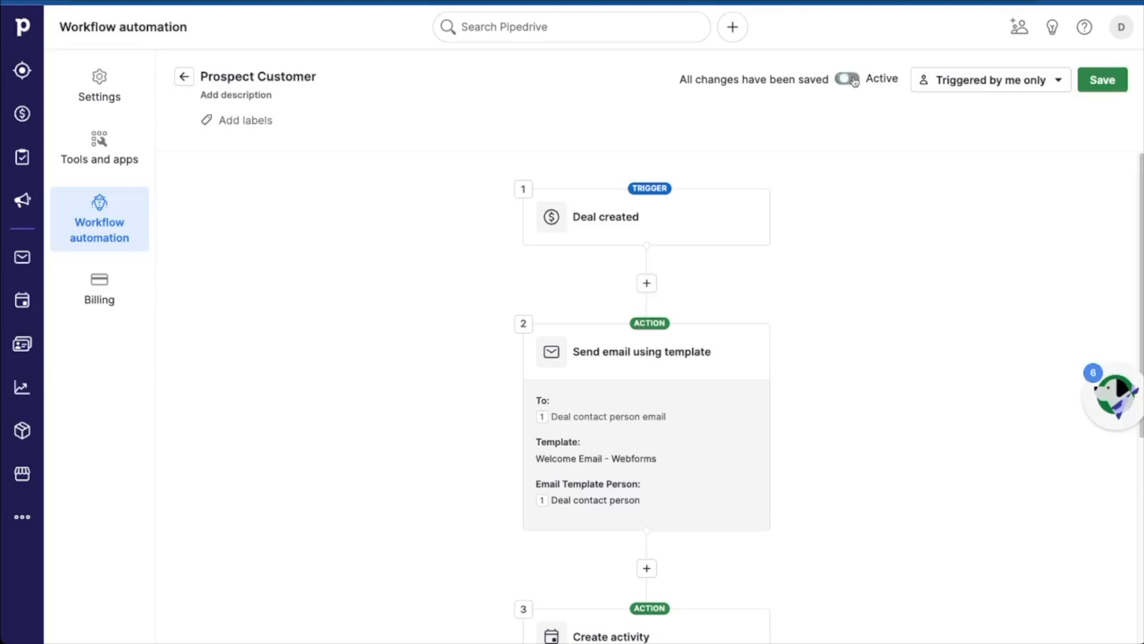
left_click(846, 79)
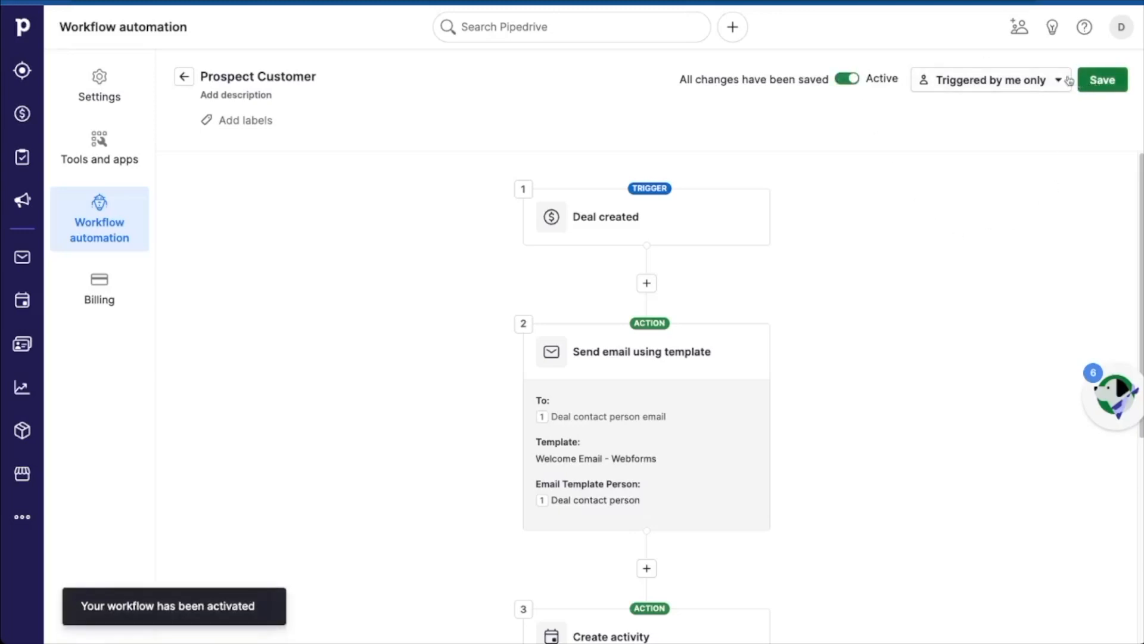
left_click(990, 80)
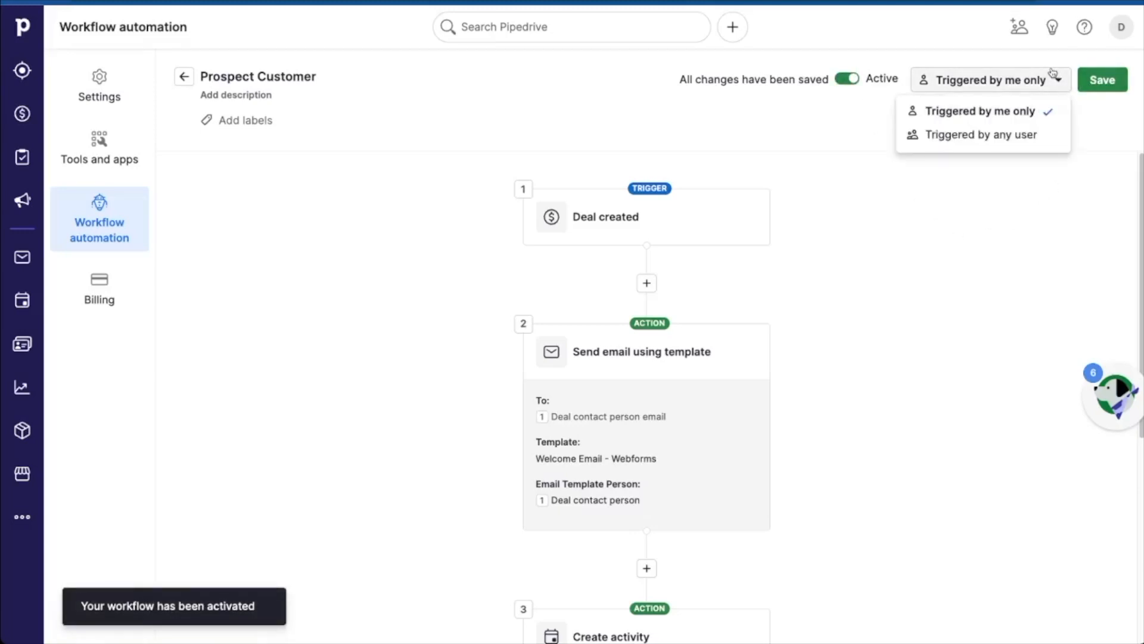
mouse_move(981, 135)
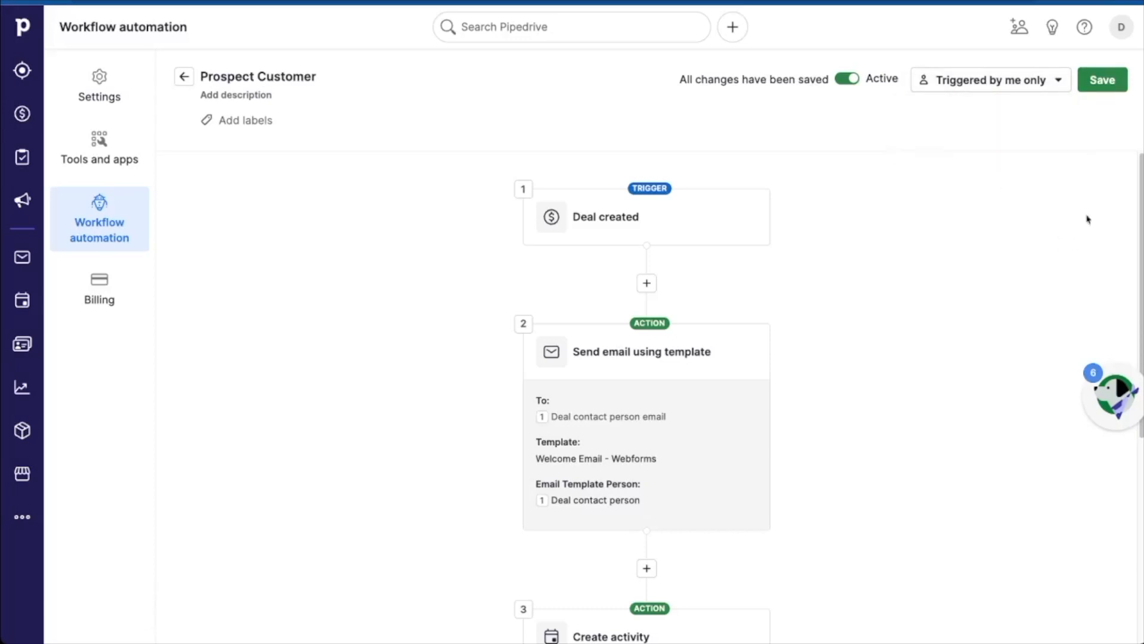
left_click(1101, 79)
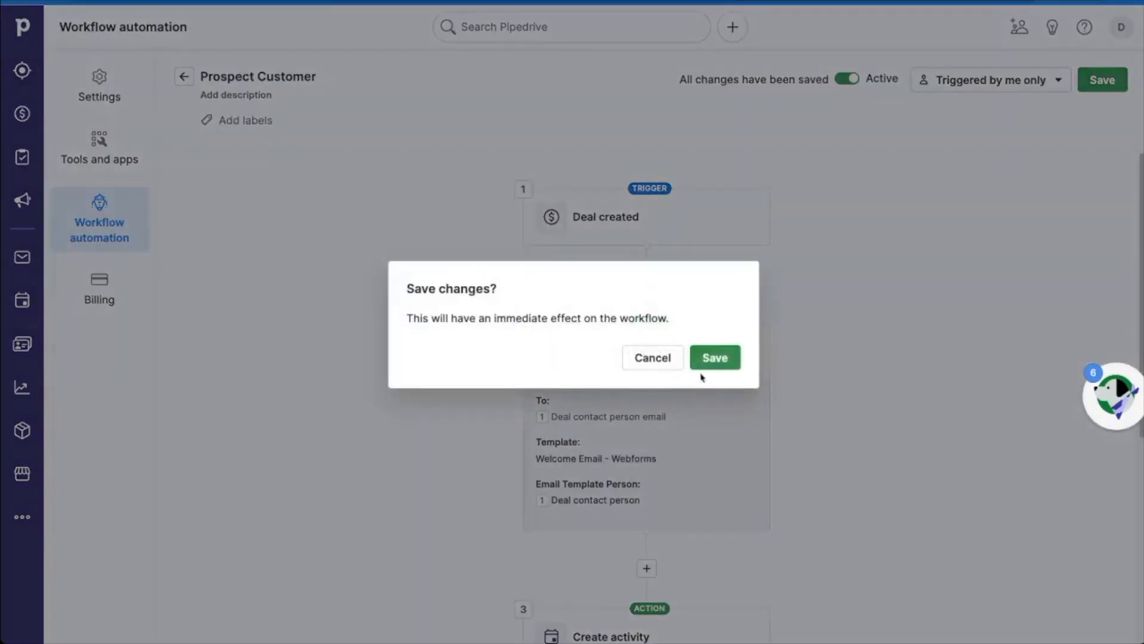
left_click(714, 358)
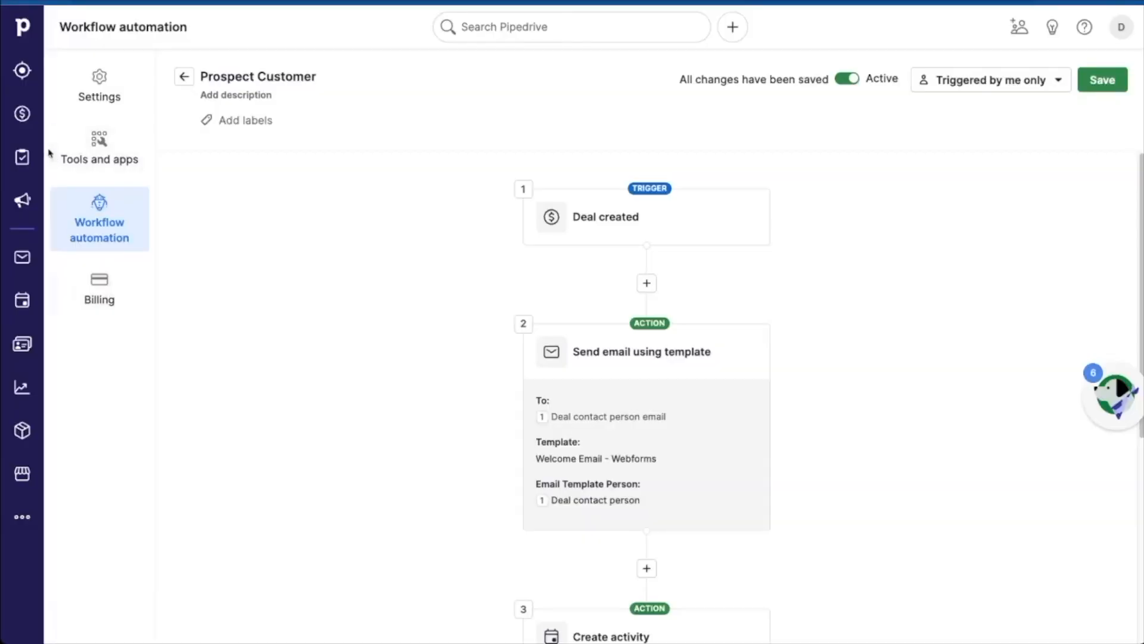
left_click(22, 114)
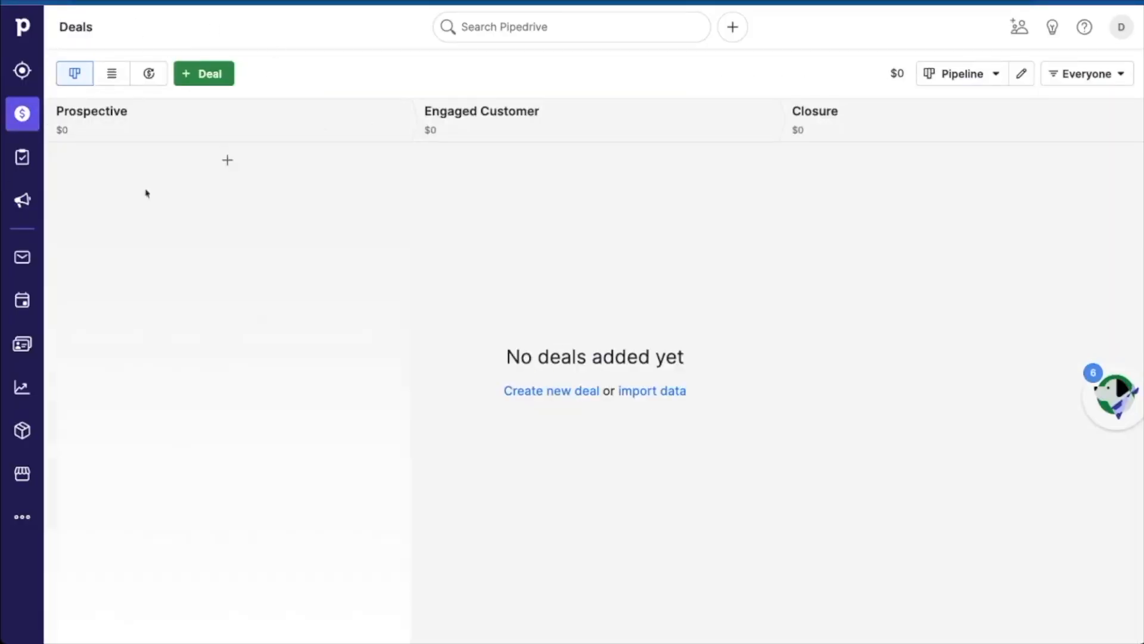
mouse_move(359, 209)
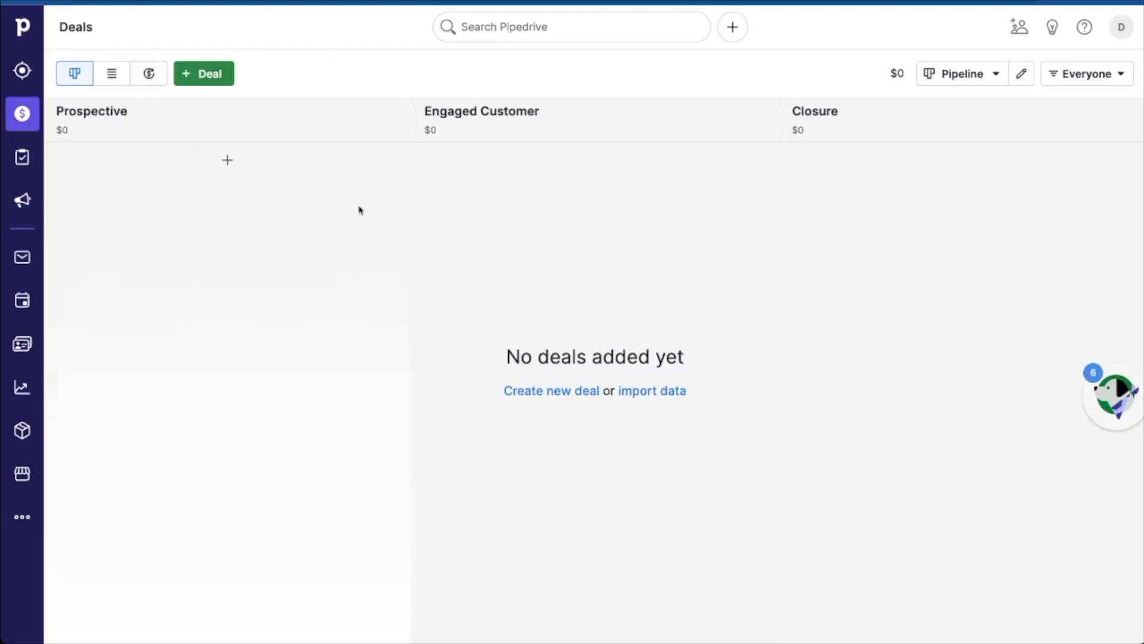
mouse_move(125, 247)
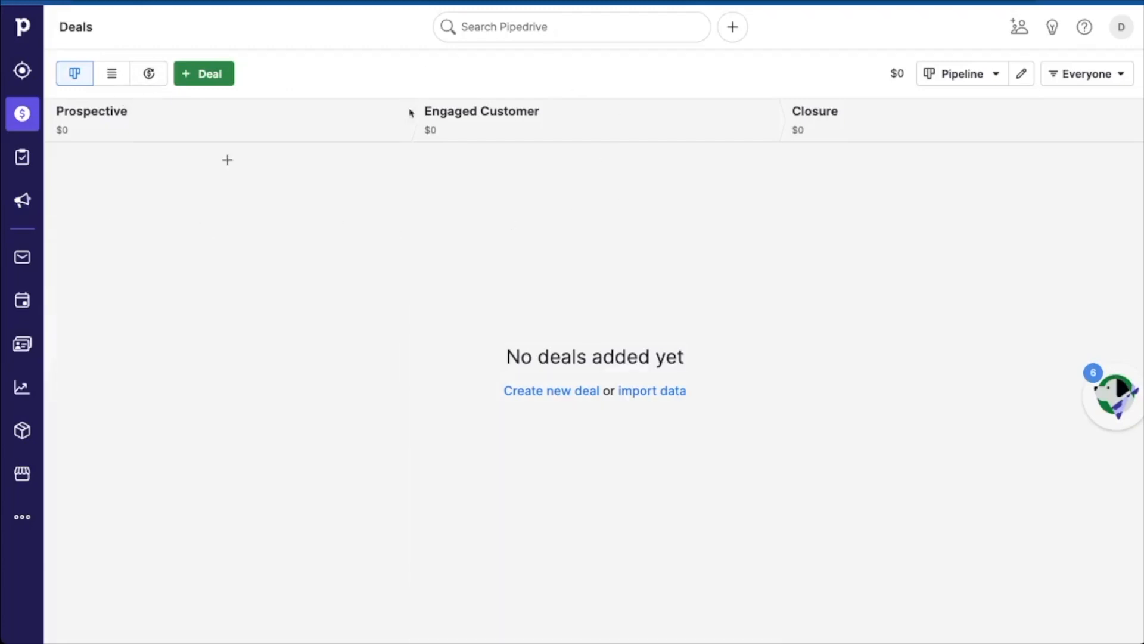
mouse_move(864, 212)
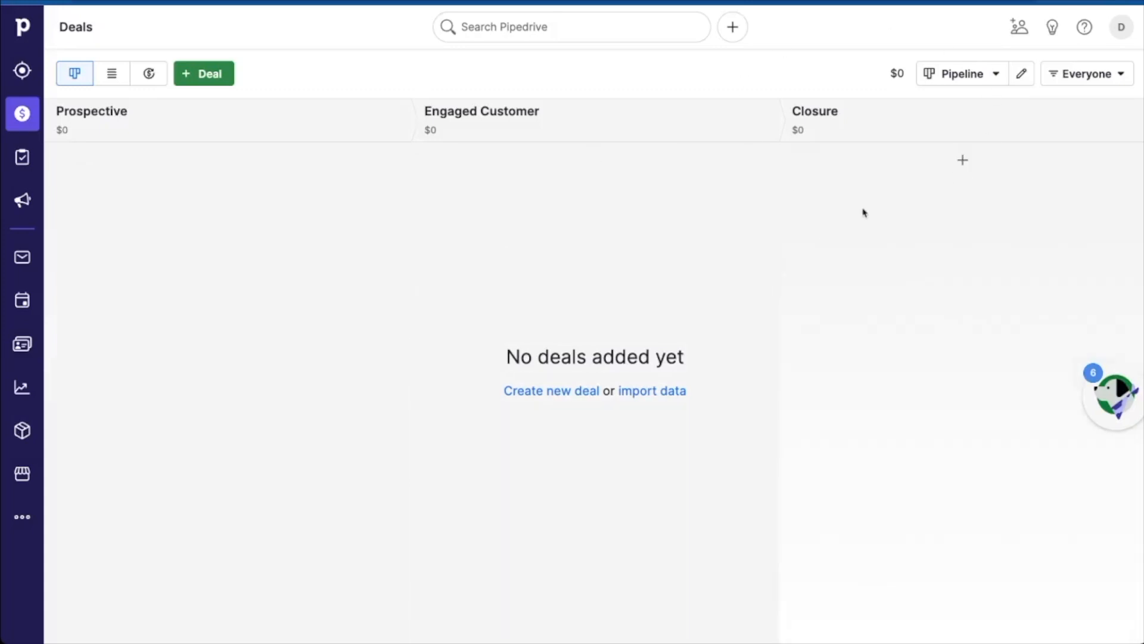
mouse_move(357, 308)
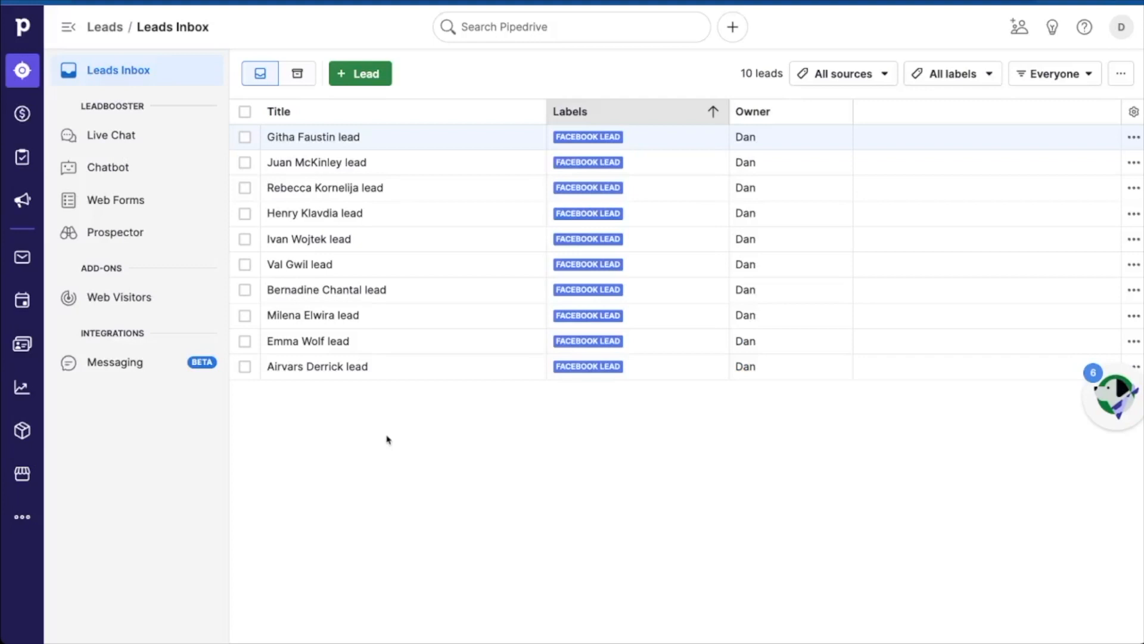
mouse_move(378, 404)
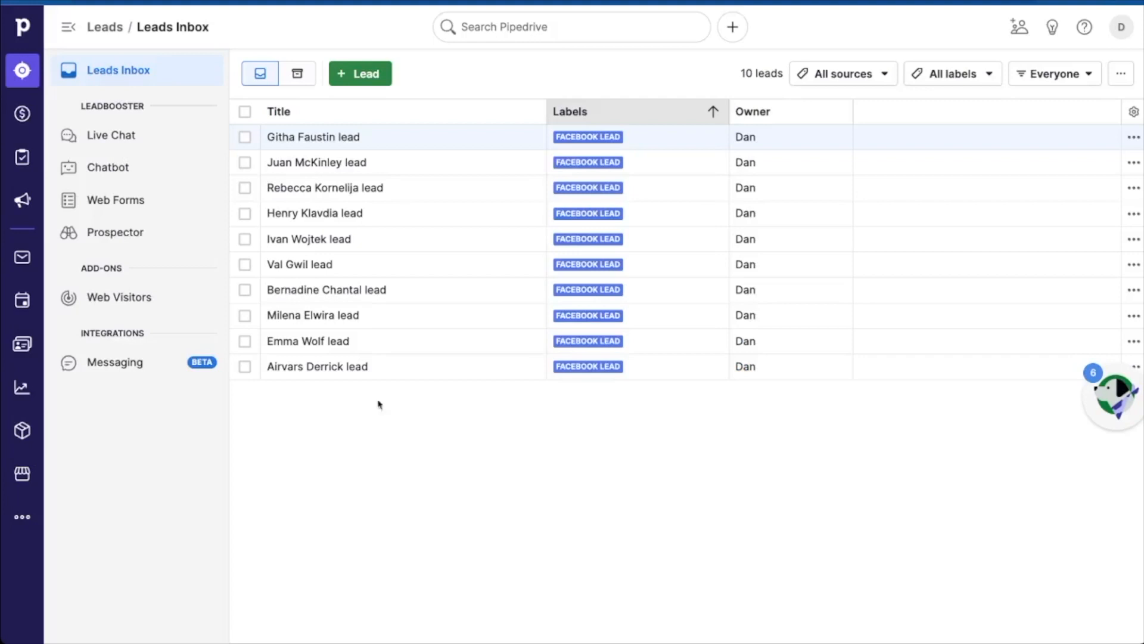
left_click(316, 162)
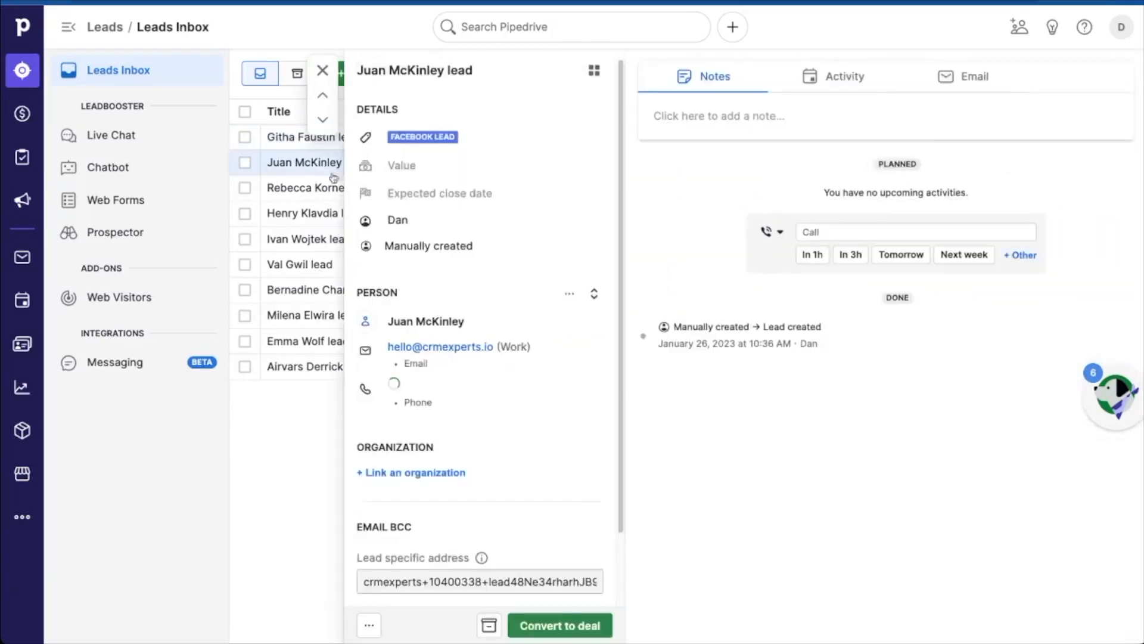
left_click(559, 624)
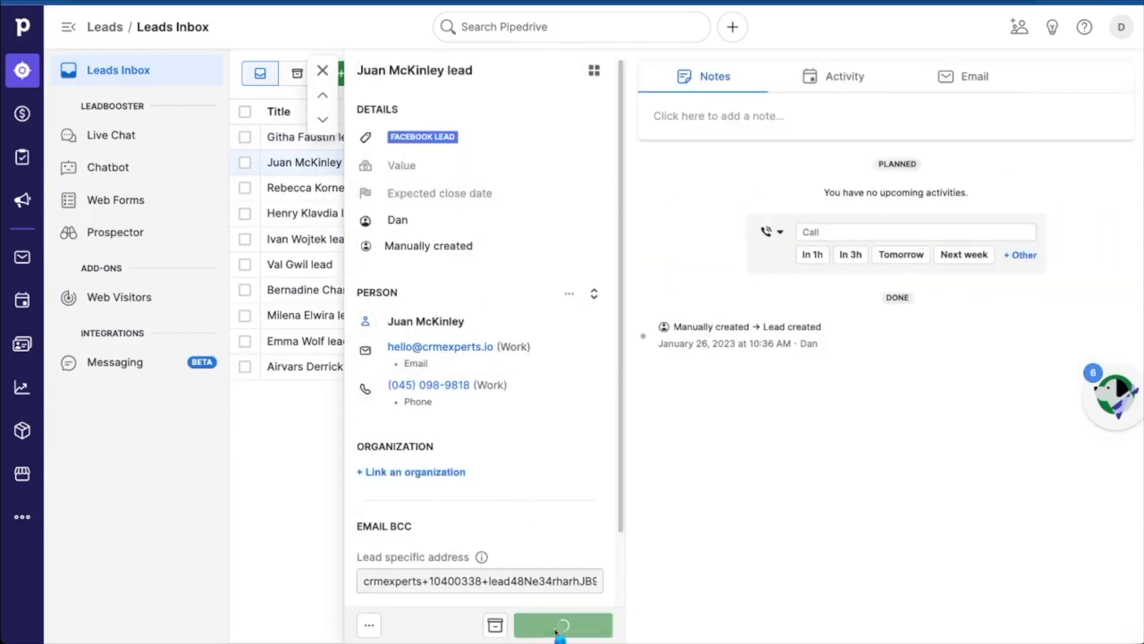
left_click(561, 626)
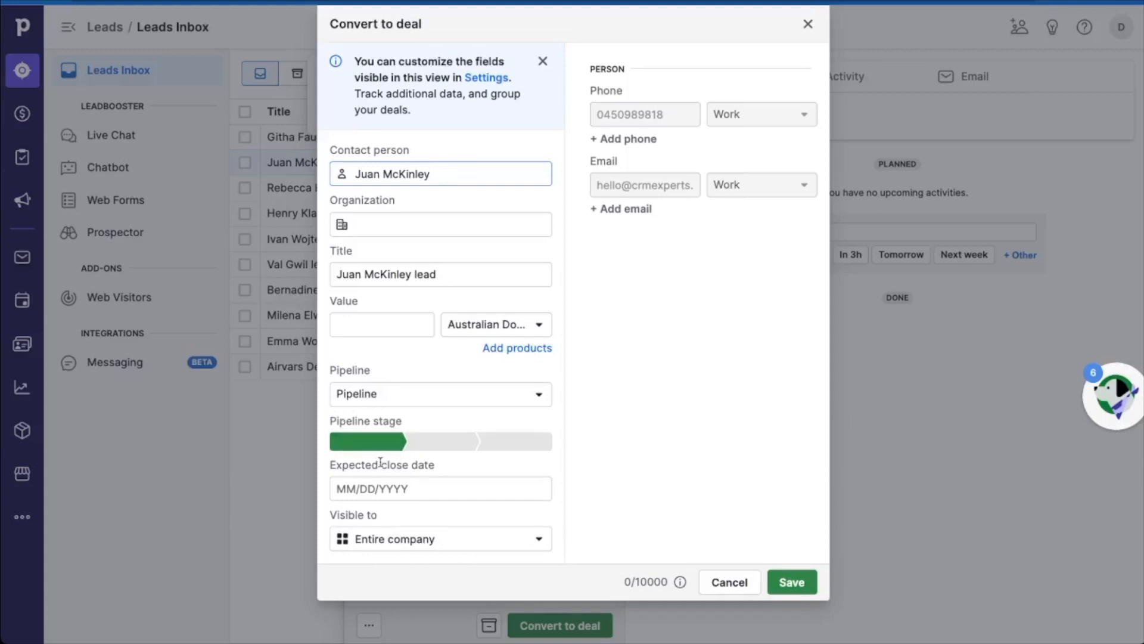
mouse_move(734, 557)
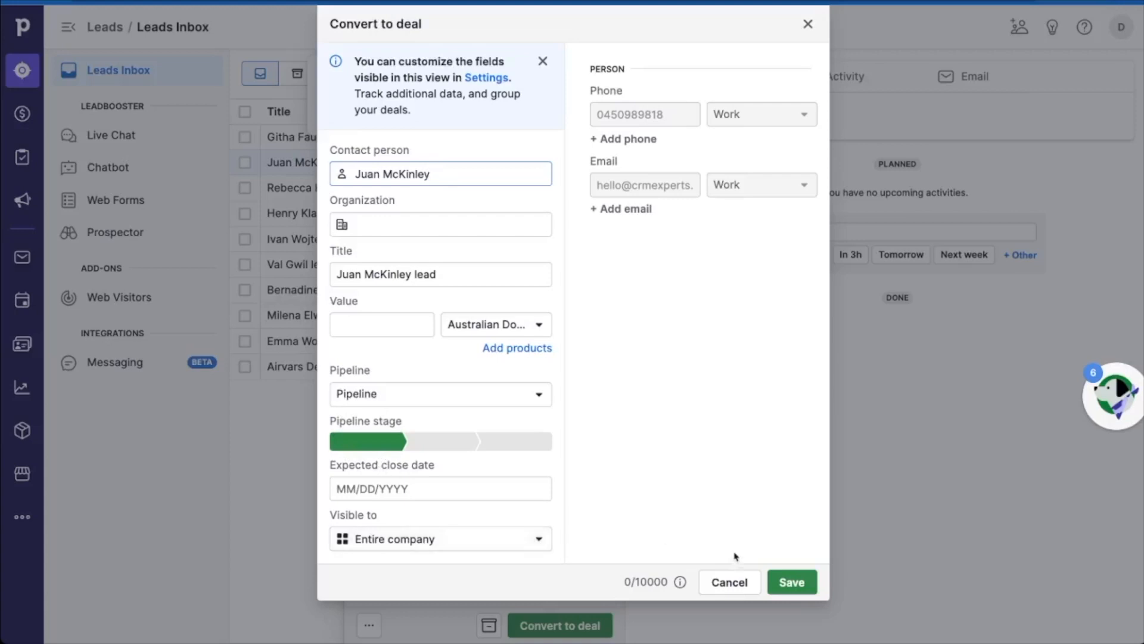
left_click(792, 582)
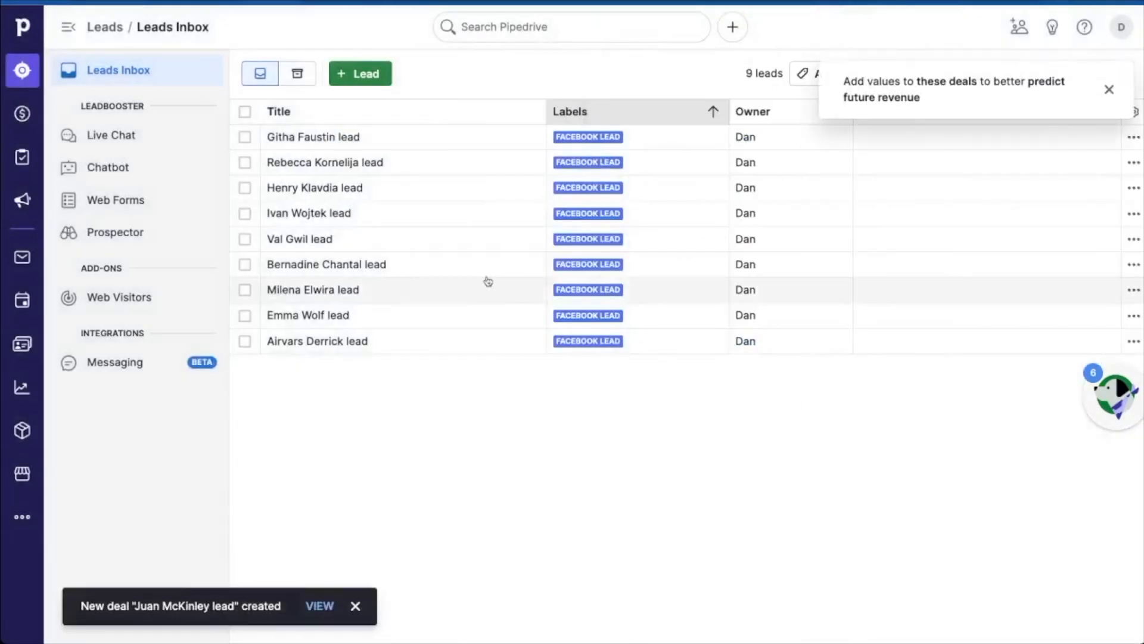
left_click(21, 115)
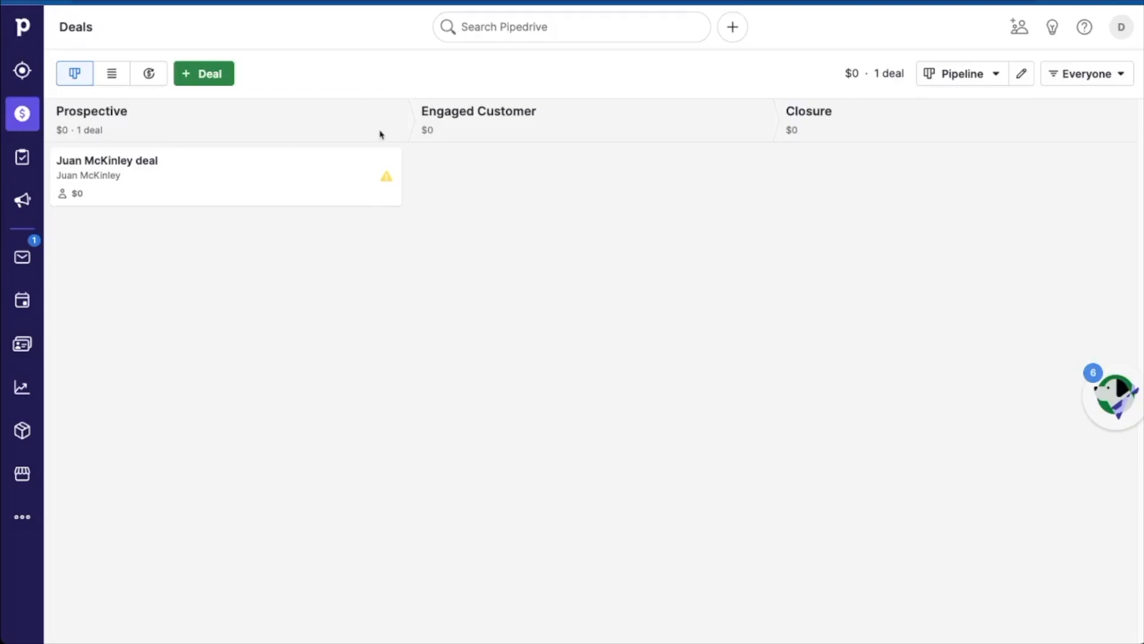
mouse_move(373, 95)
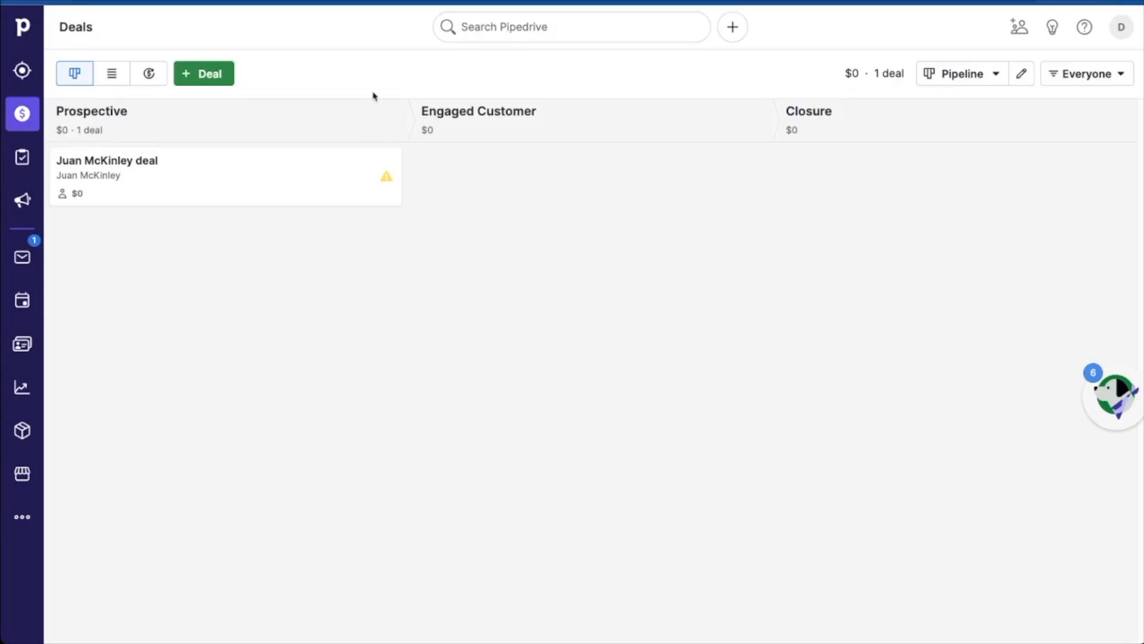
mouse_move(336, 139)
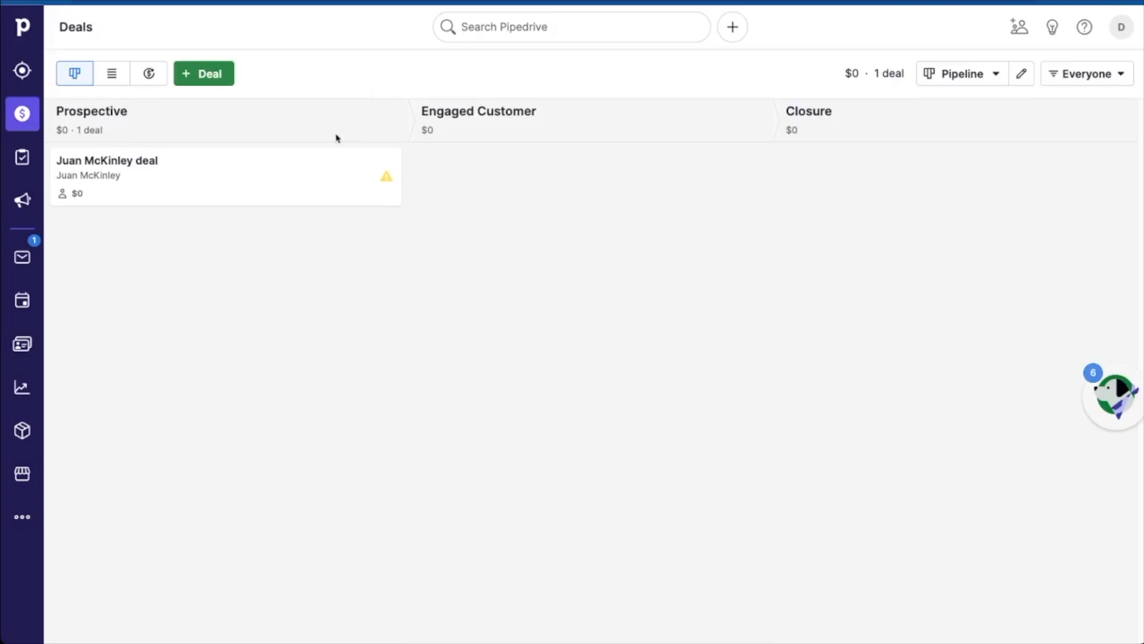
mouse_move(56, 333)
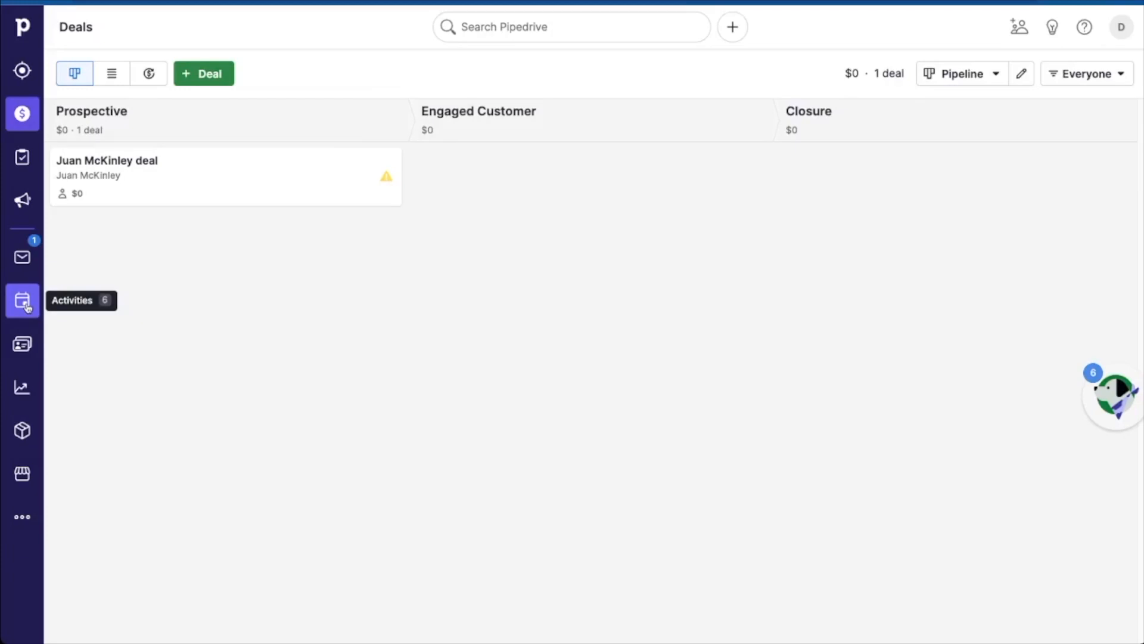
Open the Activities list showing the Follow UP call to-do
left_click(21, 300)
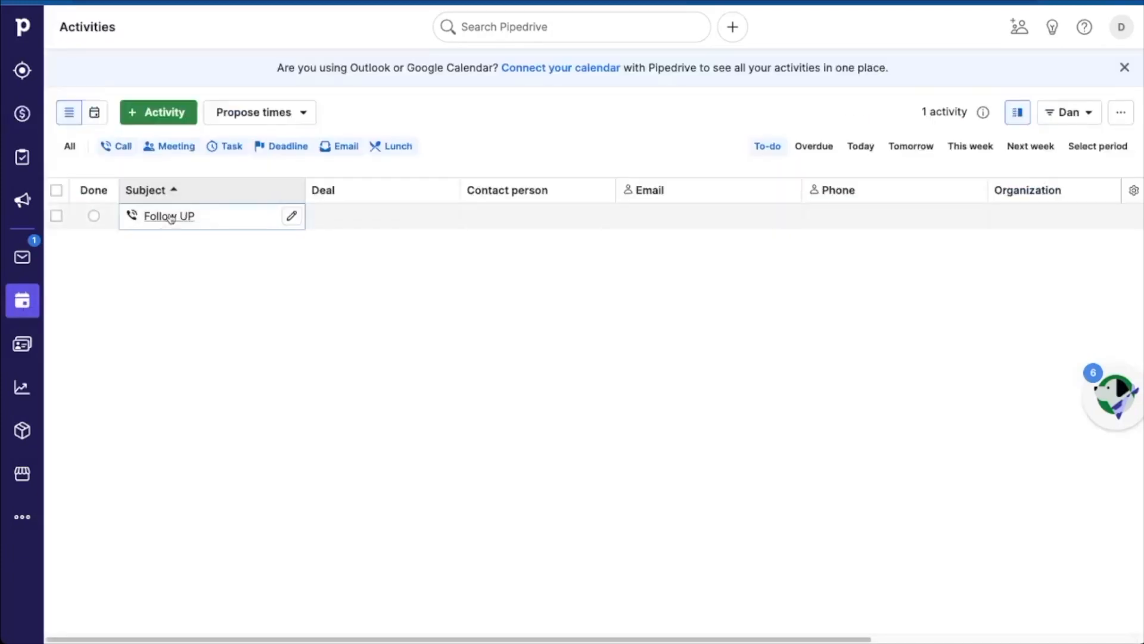
left_click(22, 115)
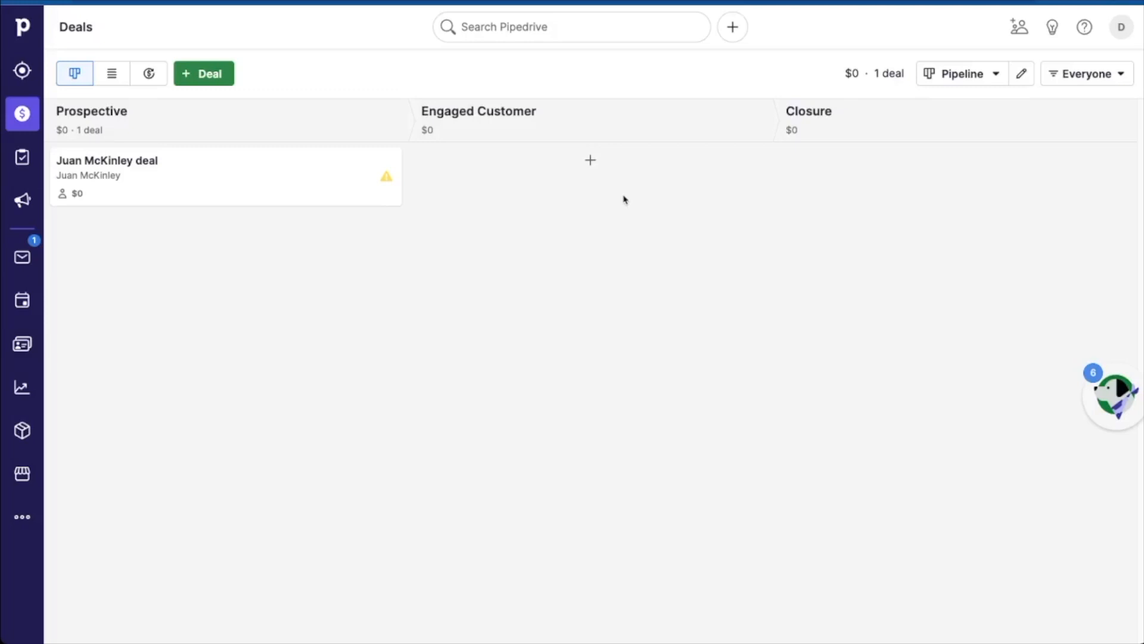
mouse_move(503, 63)
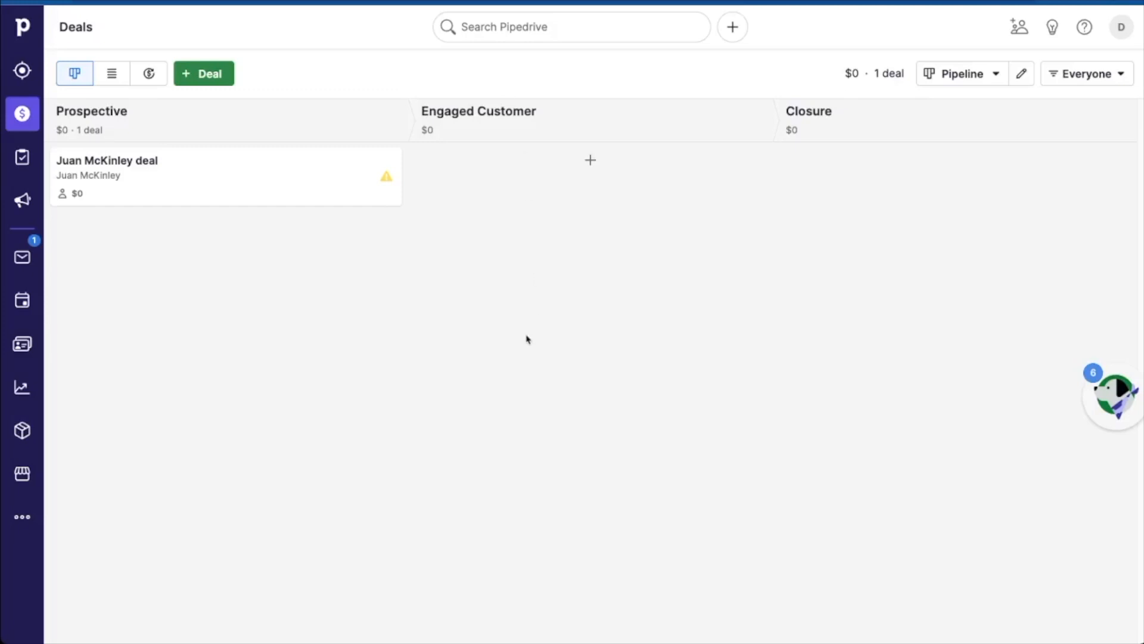
Start a new untitled workflow from Workflow automation in the account menu
left_click(1121, 27)
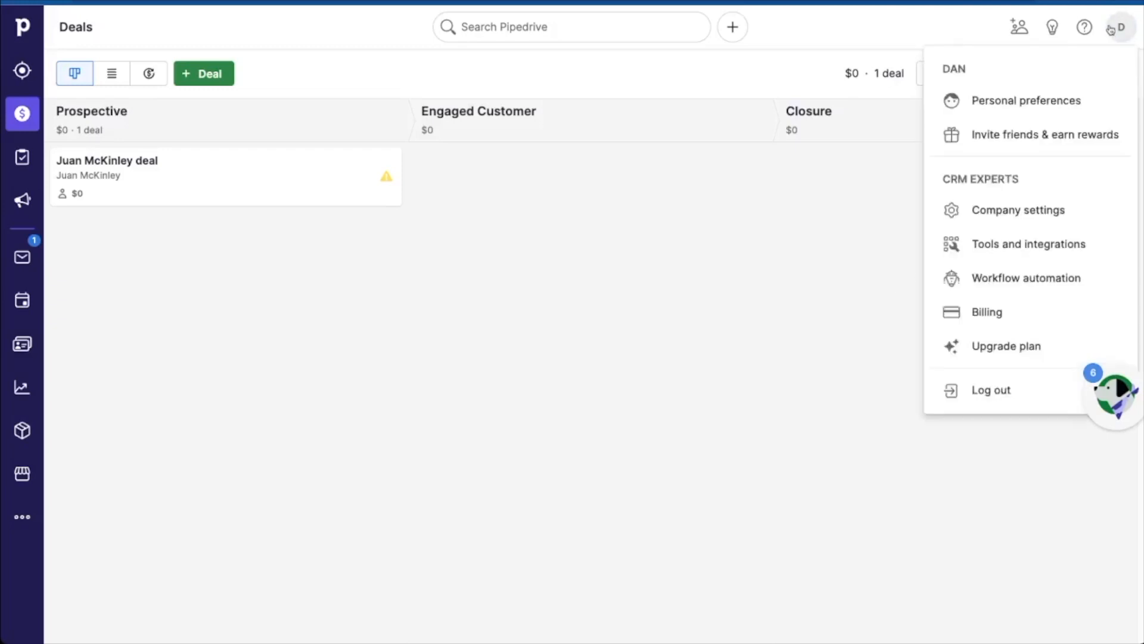
left_click(1026, 277)
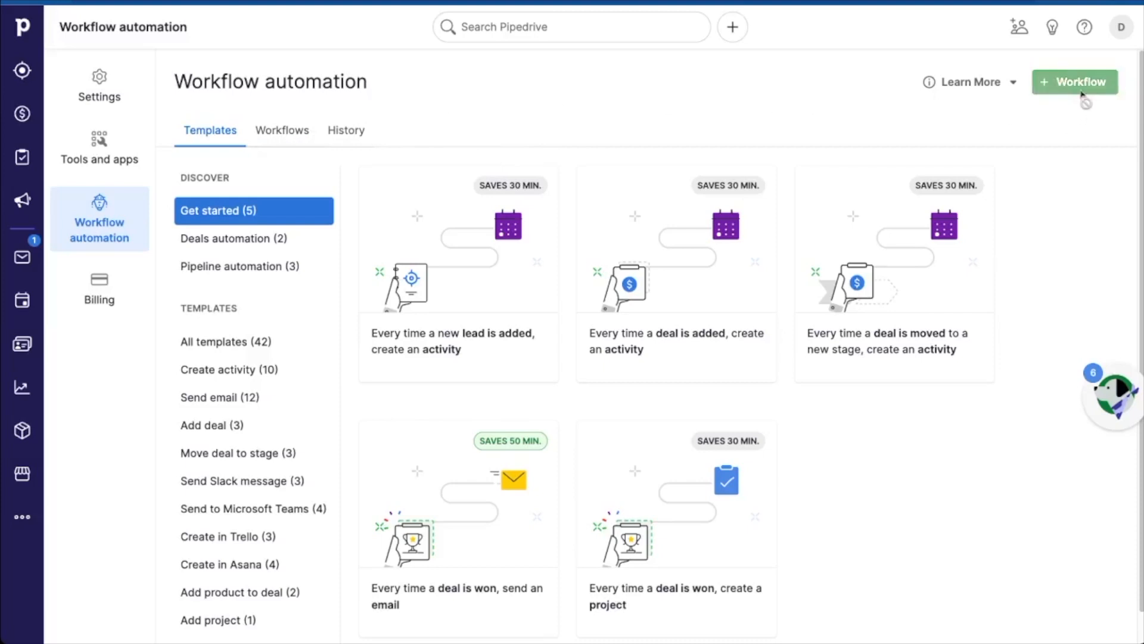
left_click(1074, 81)
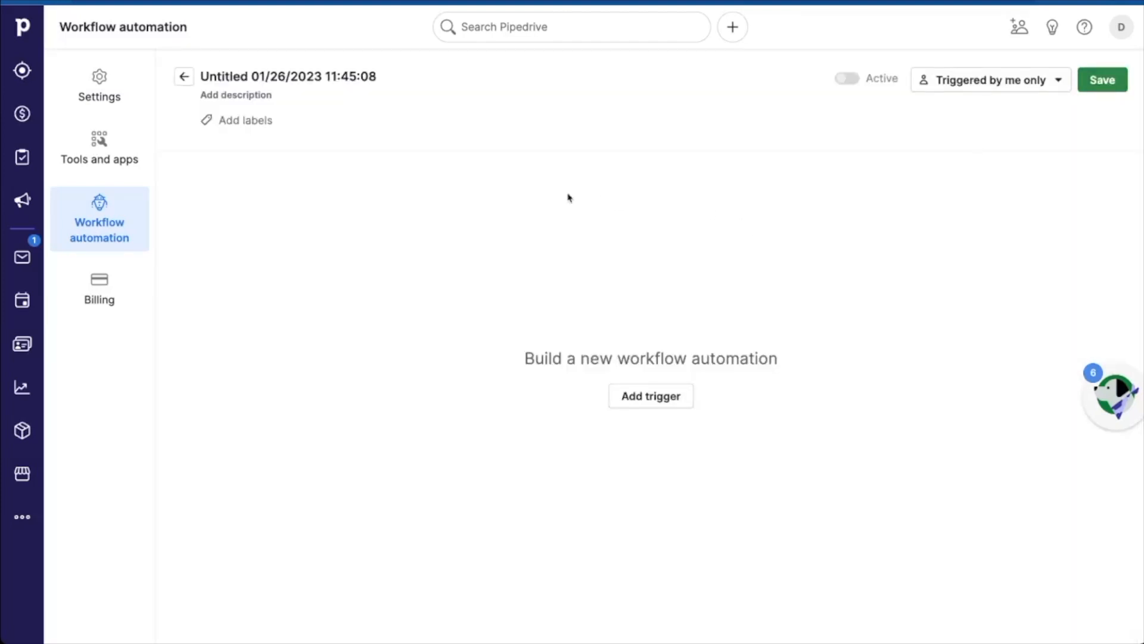
Rename the untitled workflow to 'Prospective to Engaged'
left_click(392, 76)
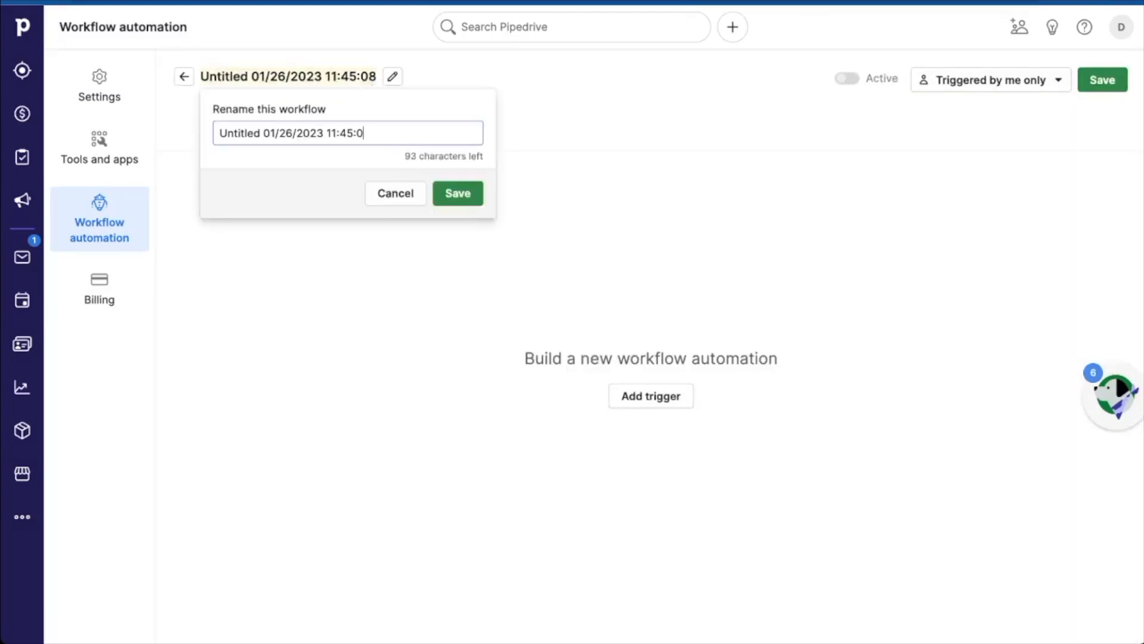
type("Unt")
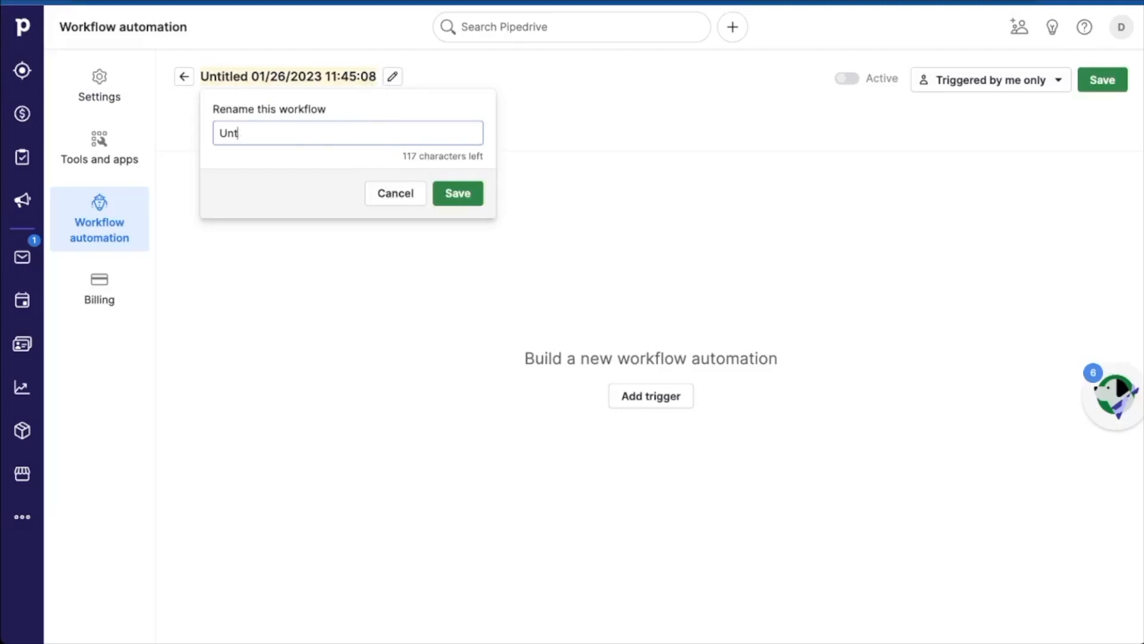
type("Prospectiv")
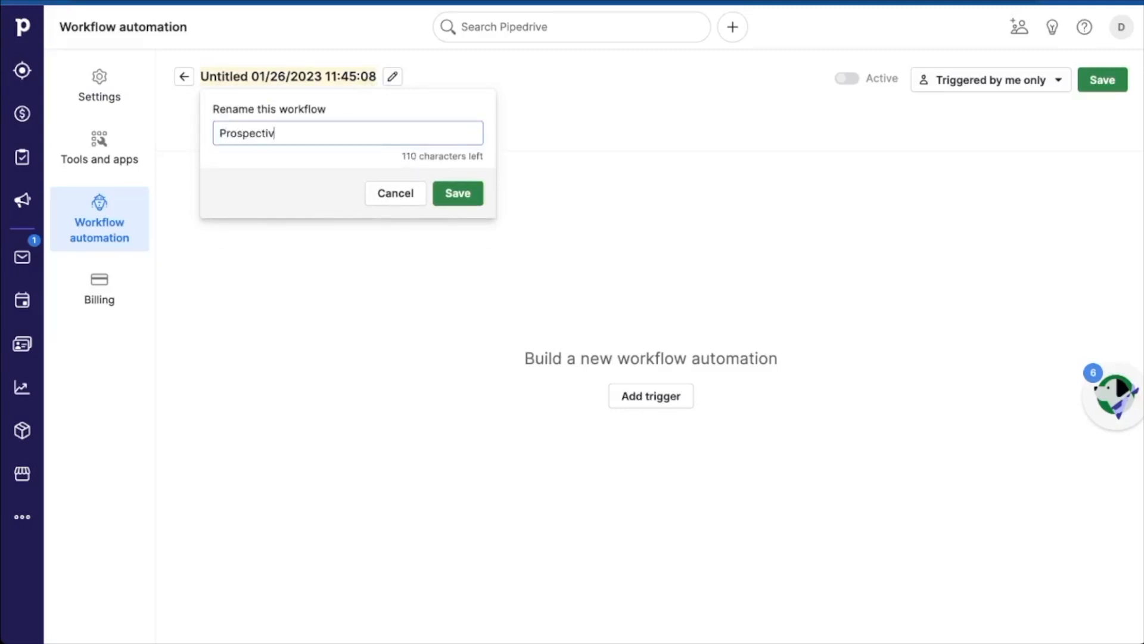
type("e to Engag")
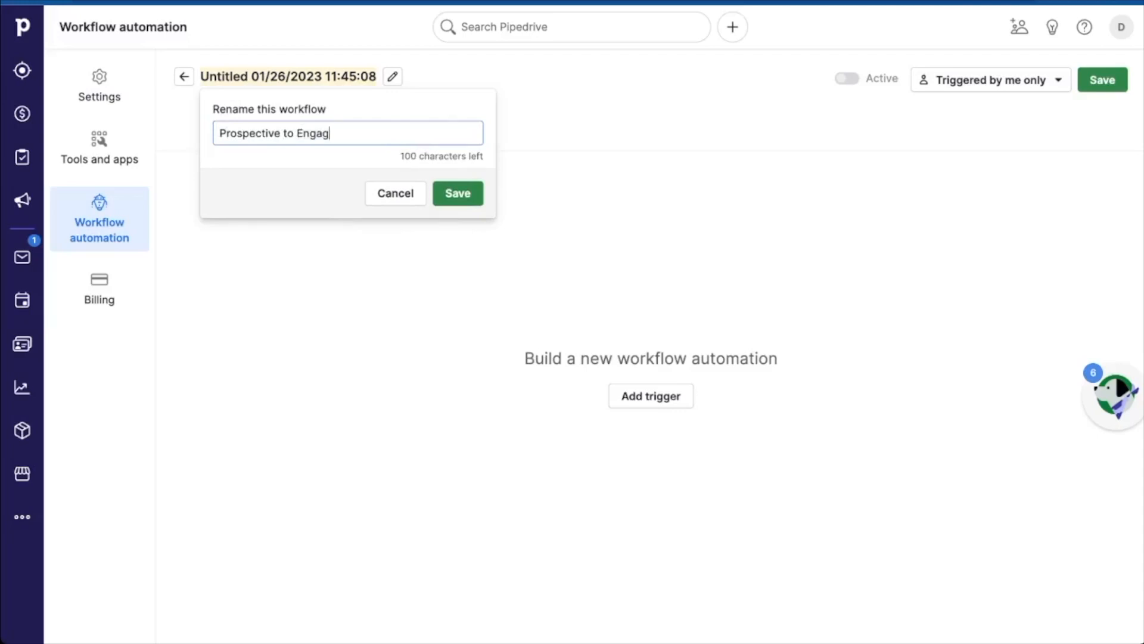
left_click(456, 193)
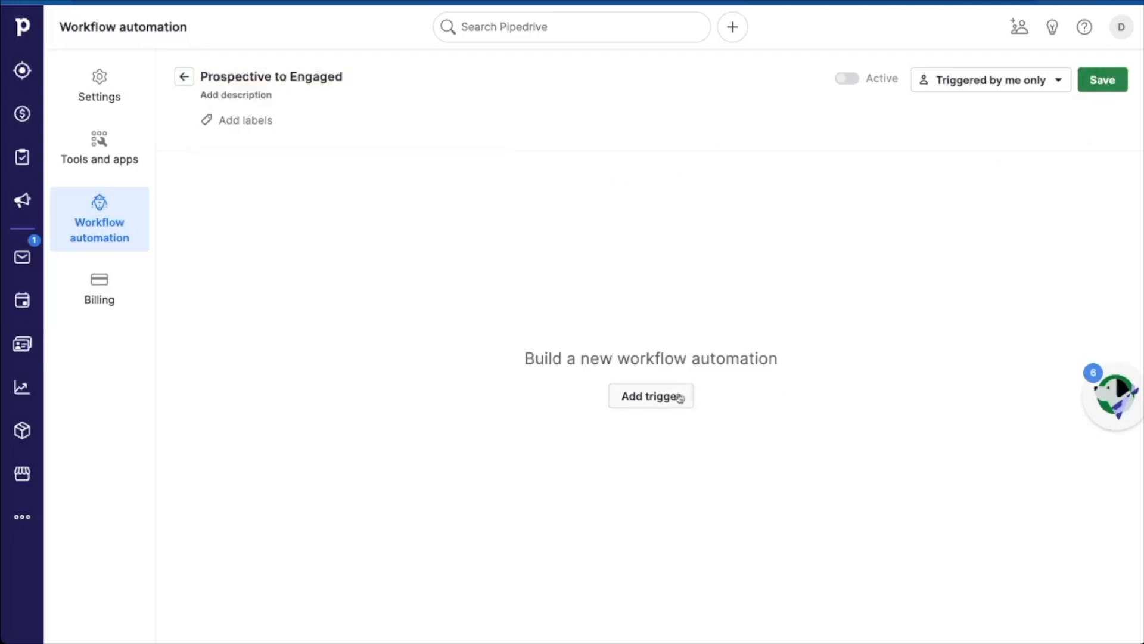
Set the workflow trigger to Deal updated
left_click(649, 396)
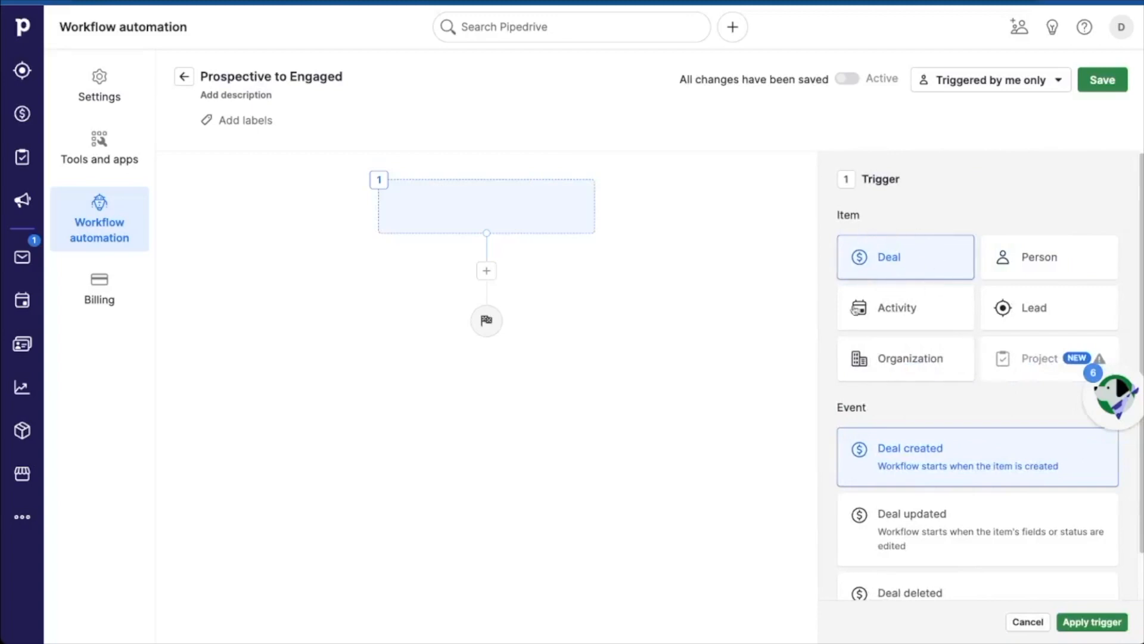
left_click(976, 529)
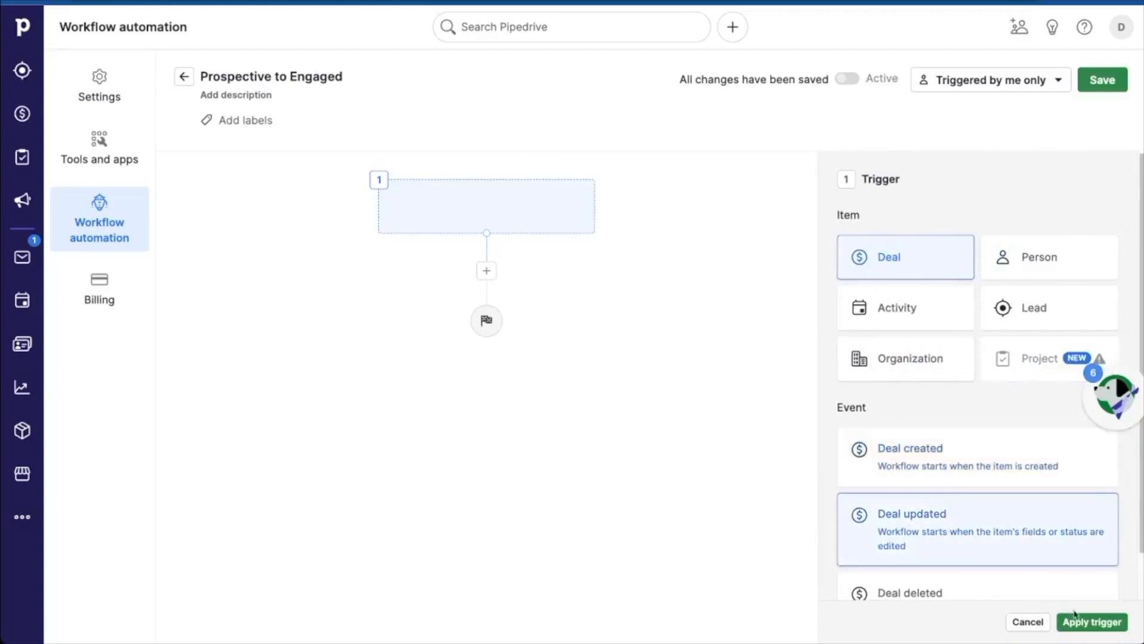
left_click(1091, 622)
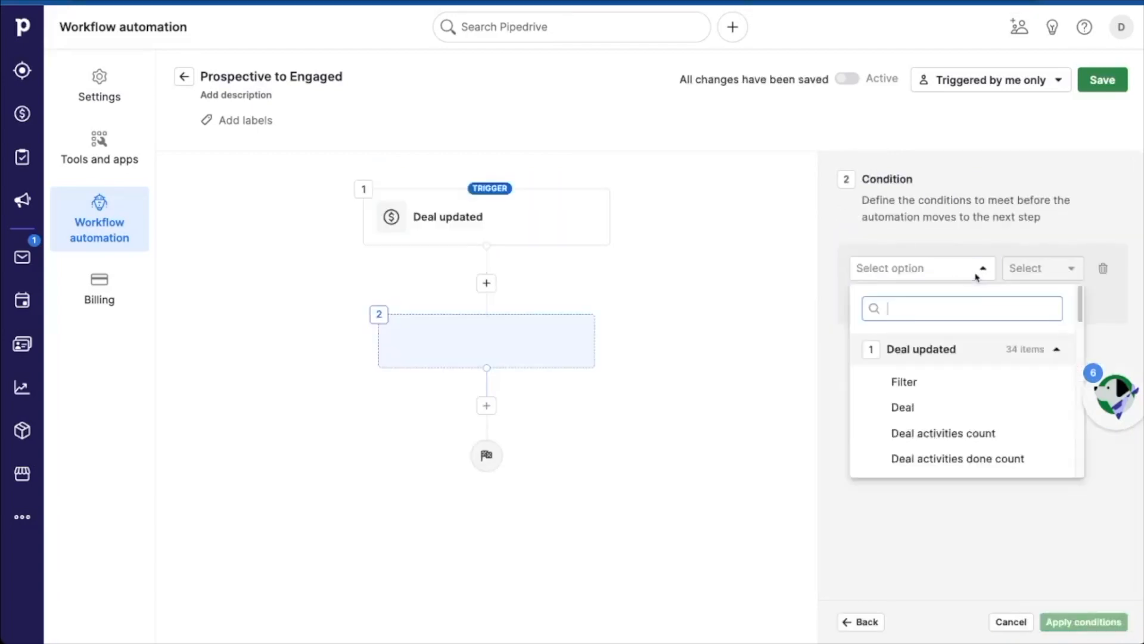
Add the condition Deal stage has changed to Engaged Customer
type("stage")
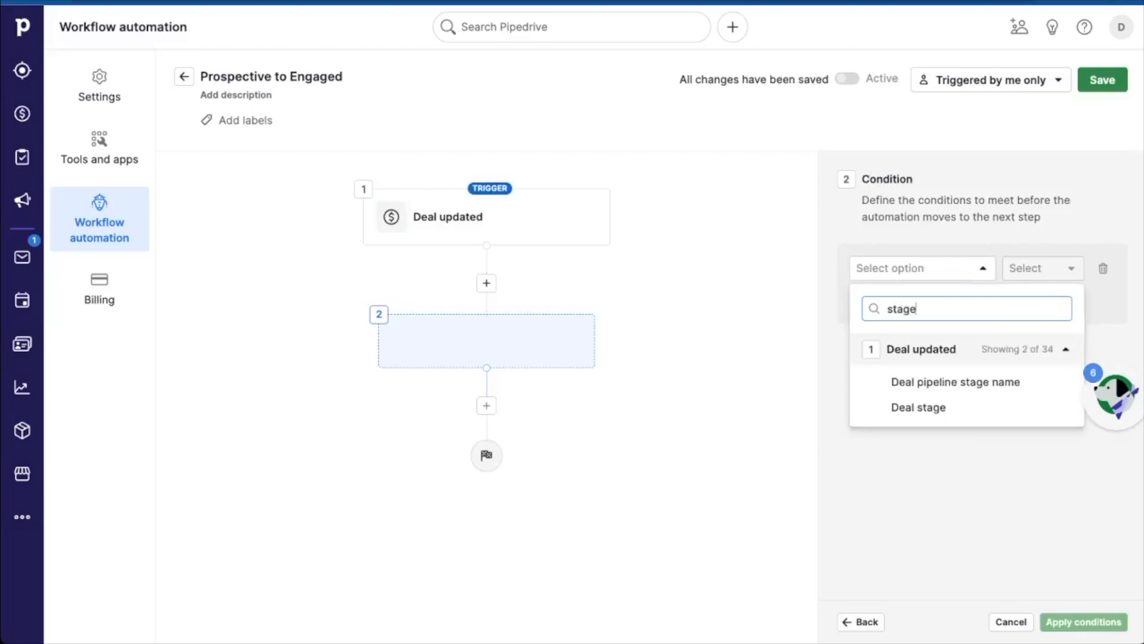
left_click(917, 407)
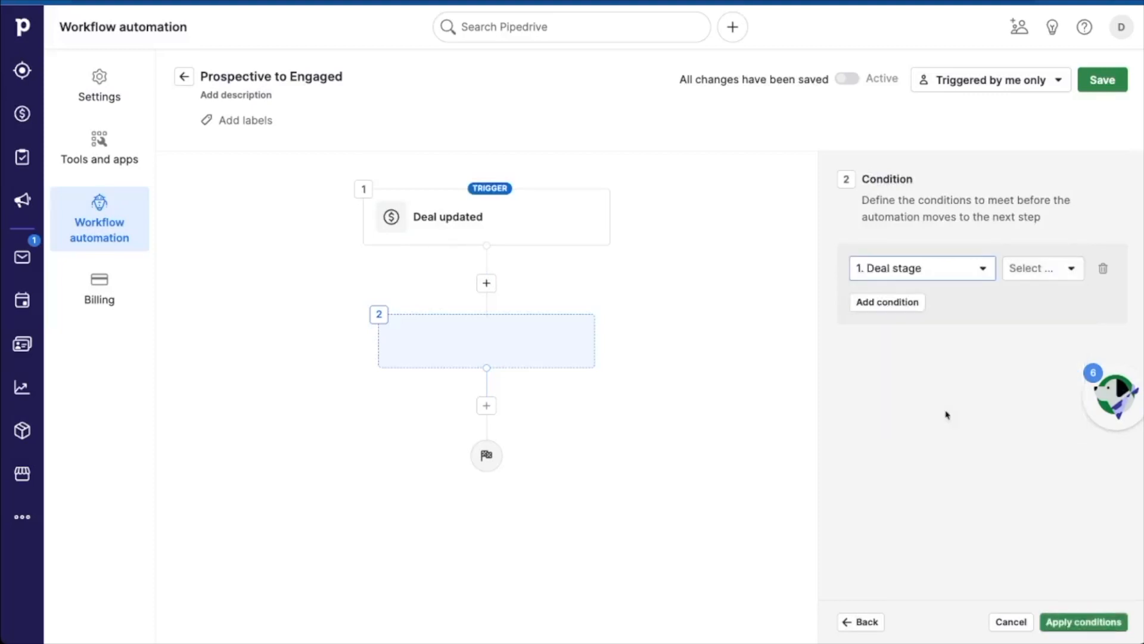
left_click(1039, 268)
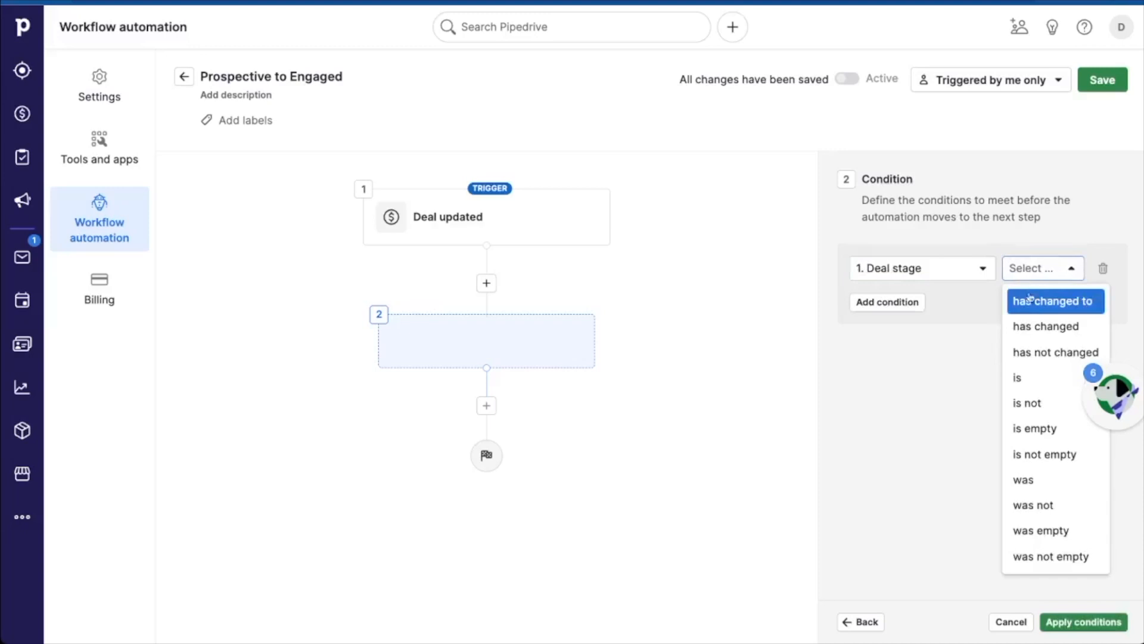
left_click(1053, 301)
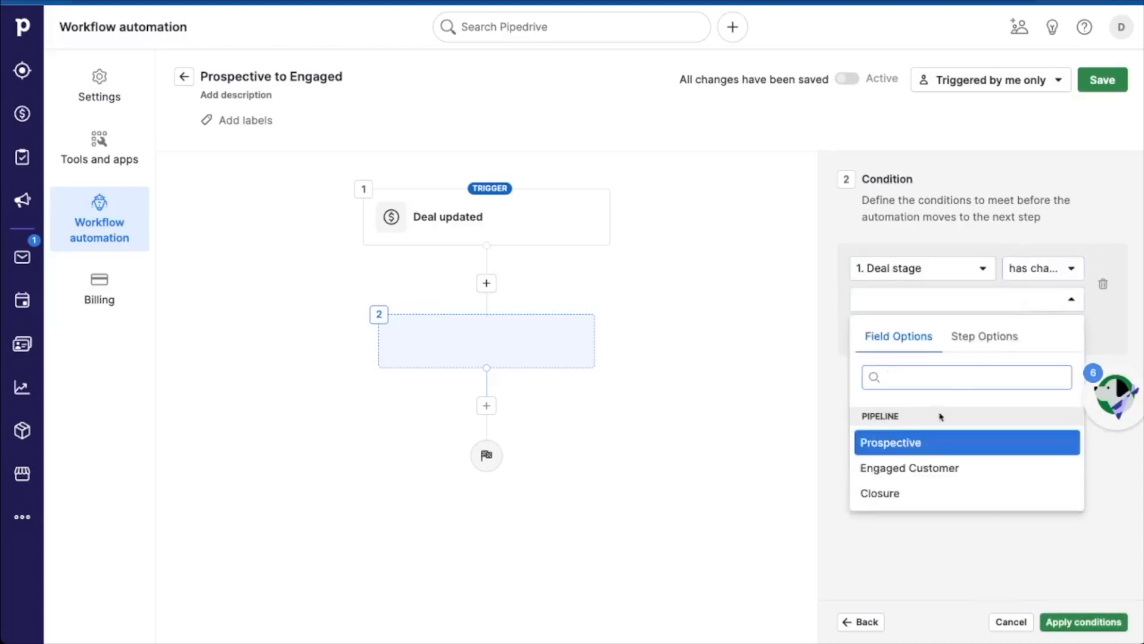
left_click(908, 468)
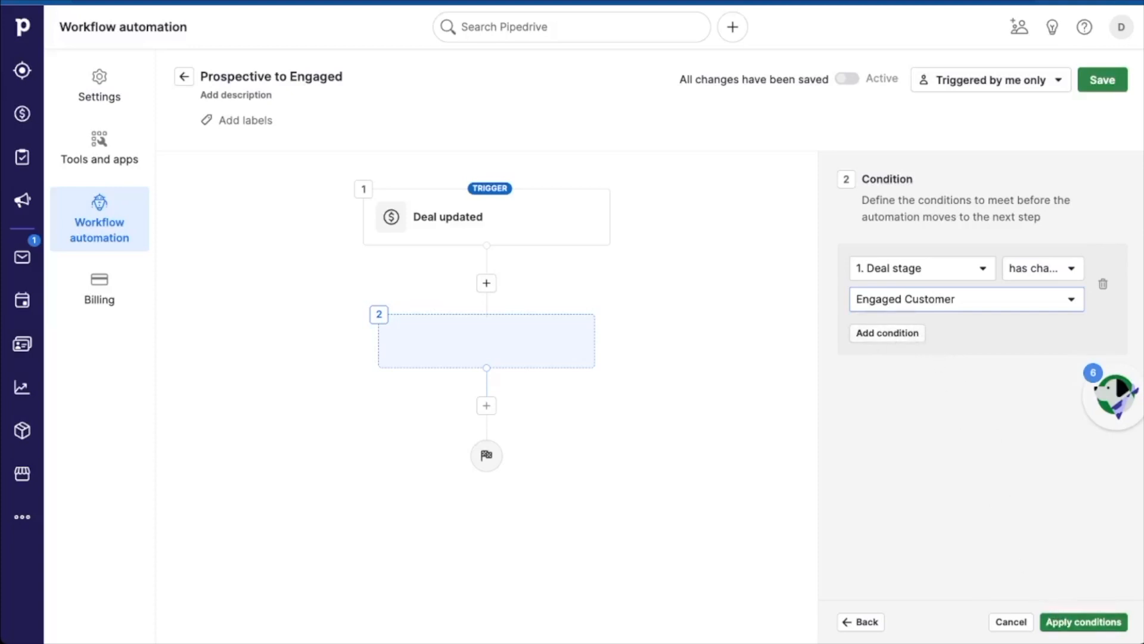
left_click(1083, 623)
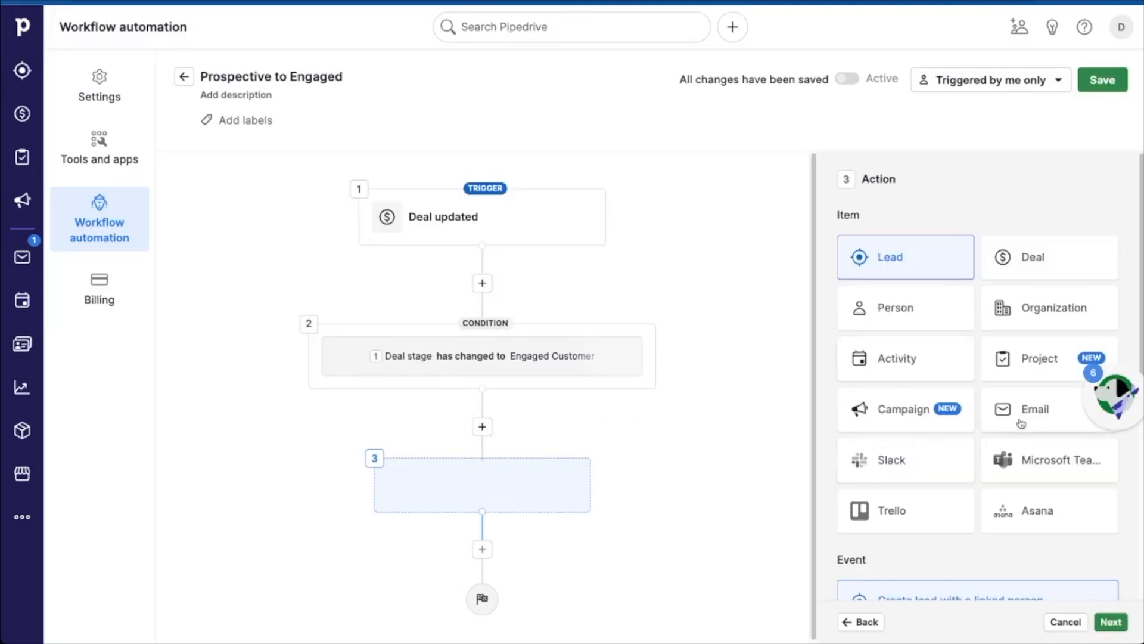
Add an email action to the deal contact person using the Information required for next steps template
left_click(1034, 409)
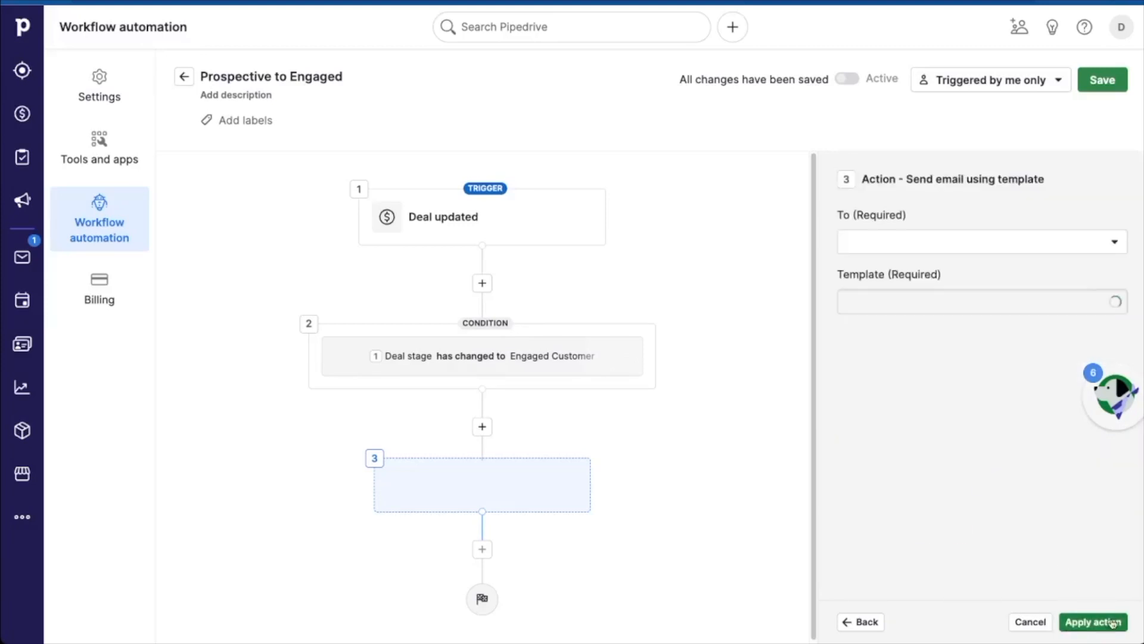
left_click(978, 242)
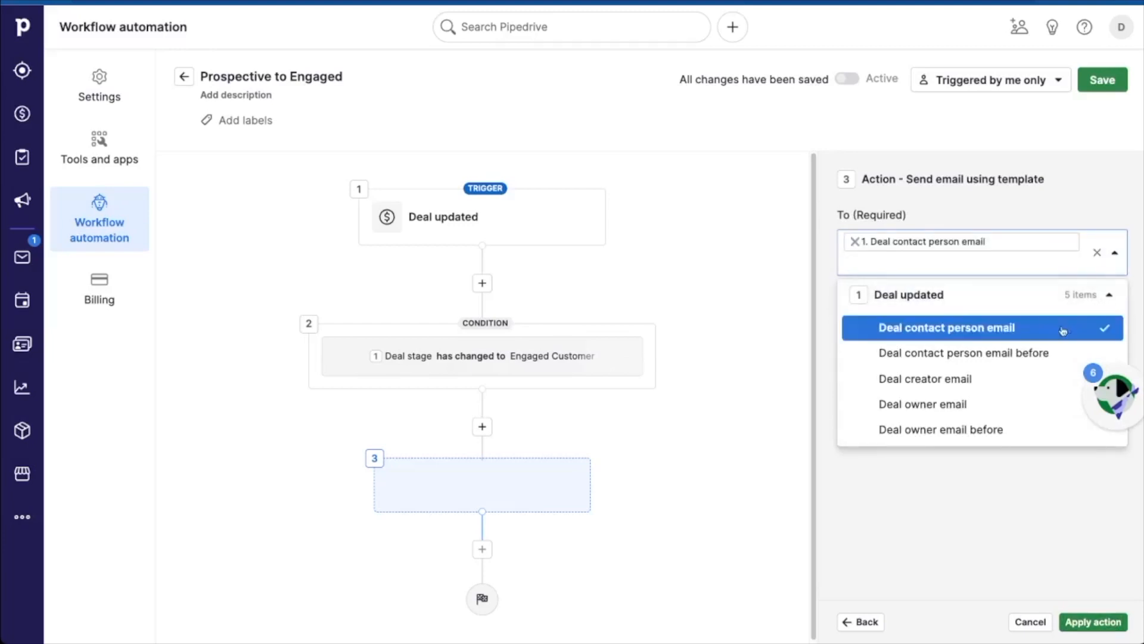
left_click(980, 322)
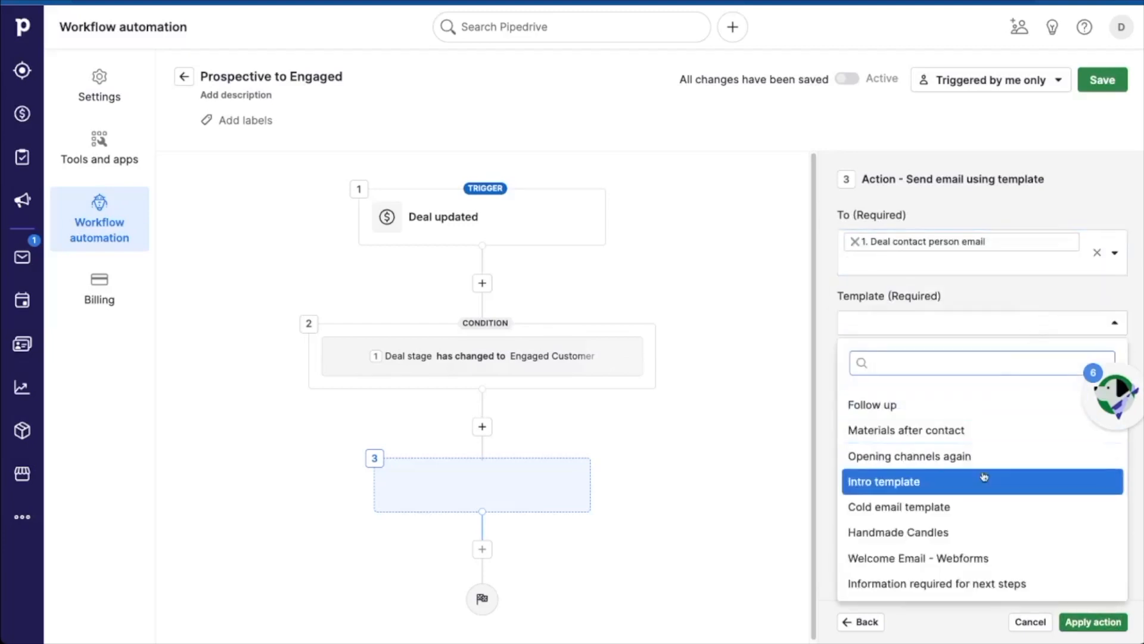
mouse_move(923, 583)
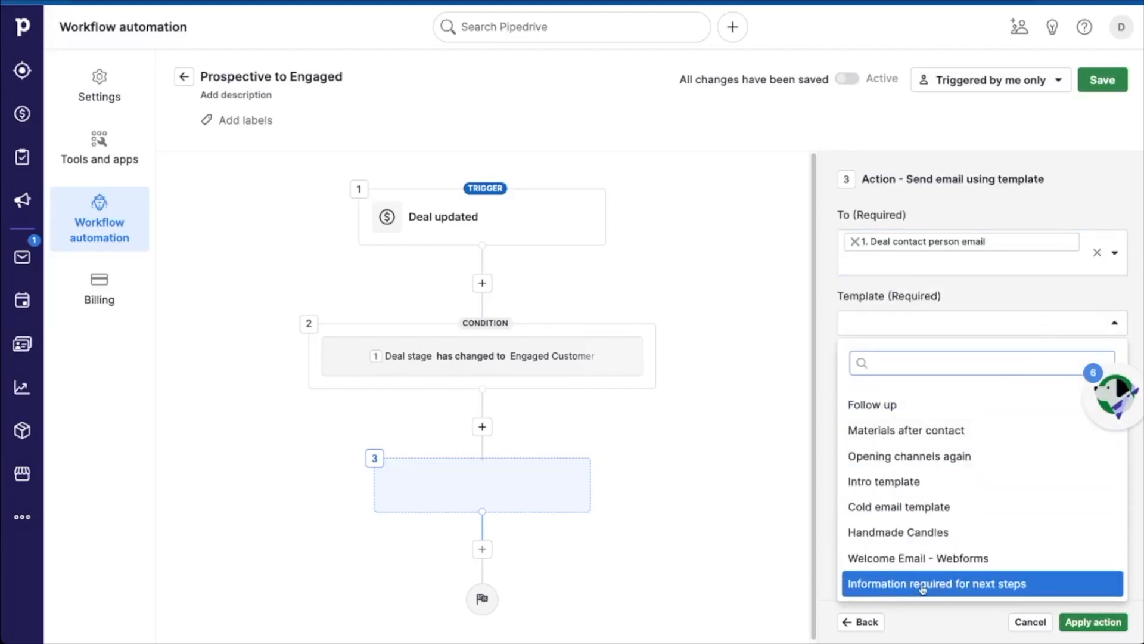
left_click(938, 583)
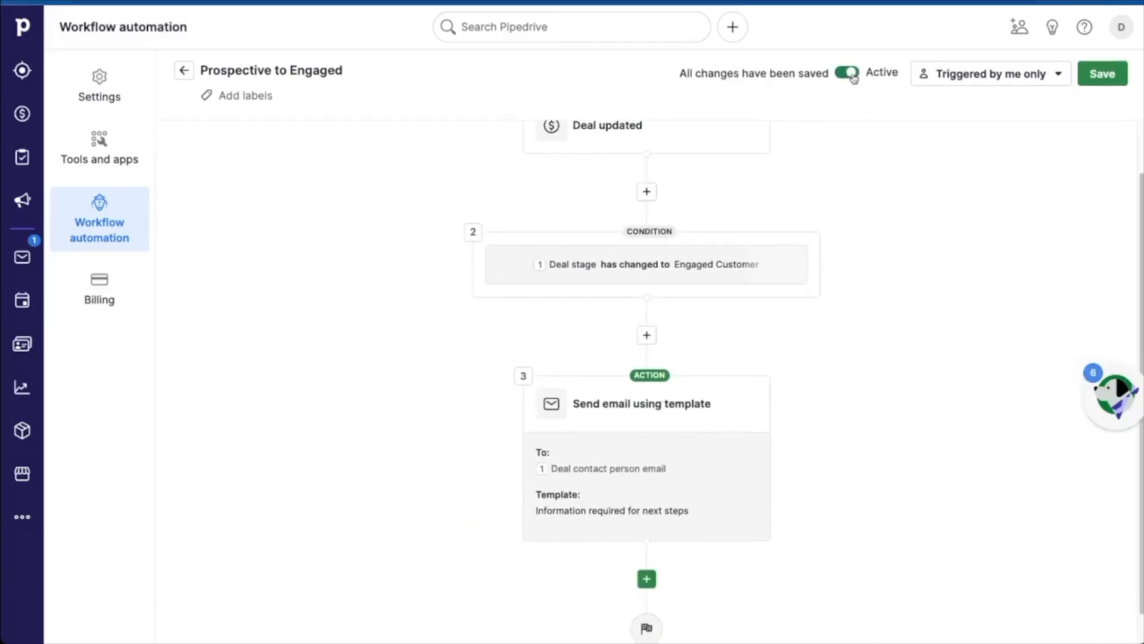
Activate and save the workflow, returning to the deals pipeline
left_click(1102, 73)
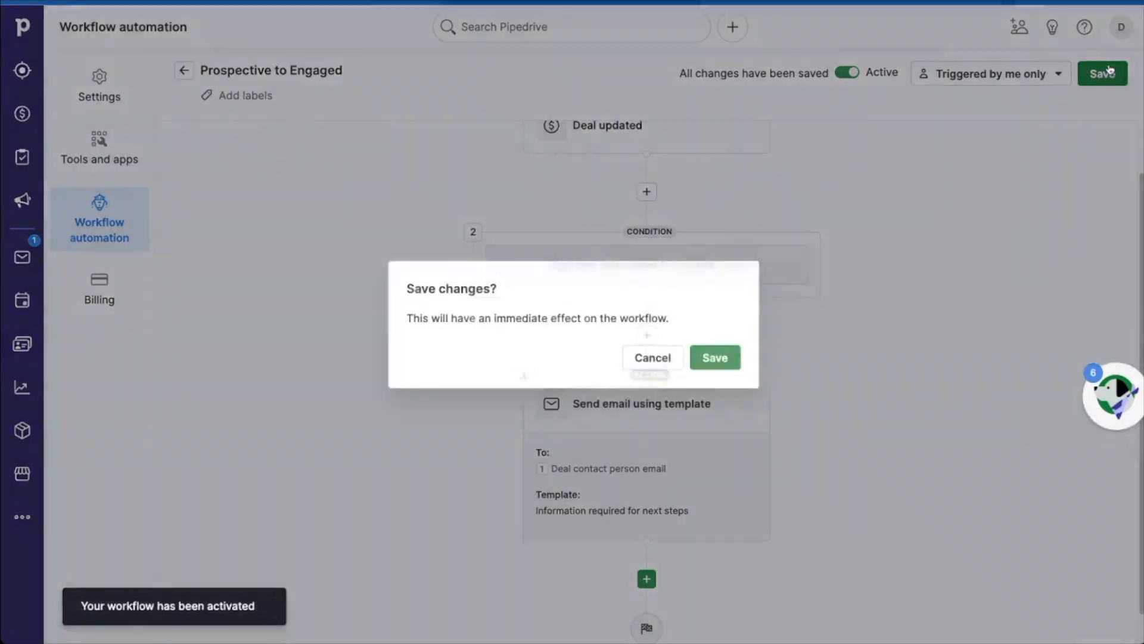
left_click(714, 358)
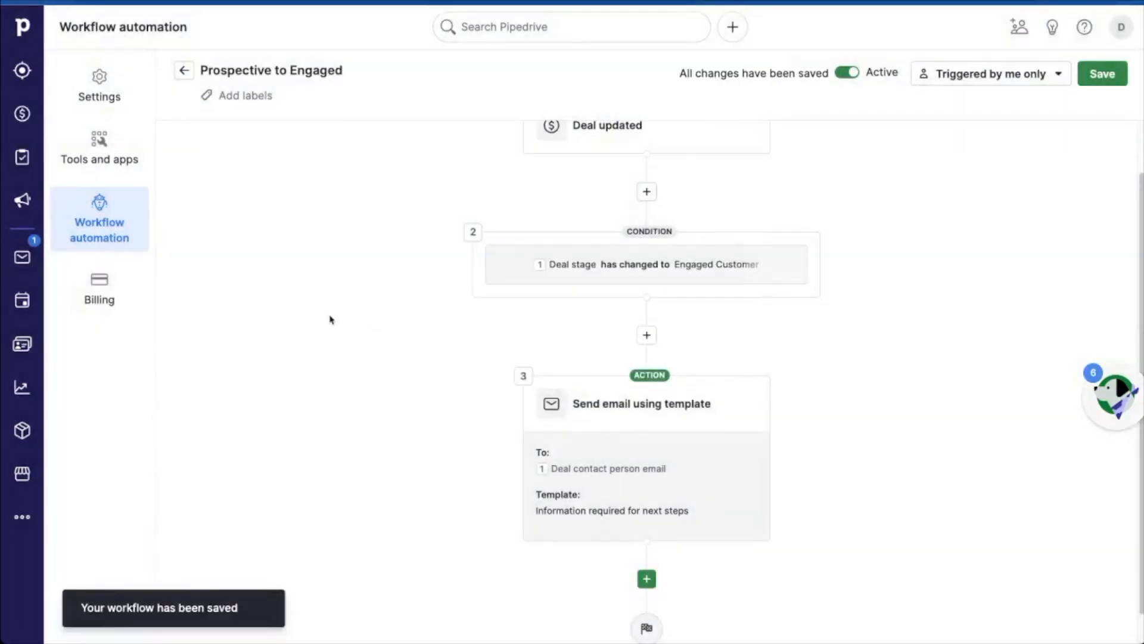
left_click(22, 113)
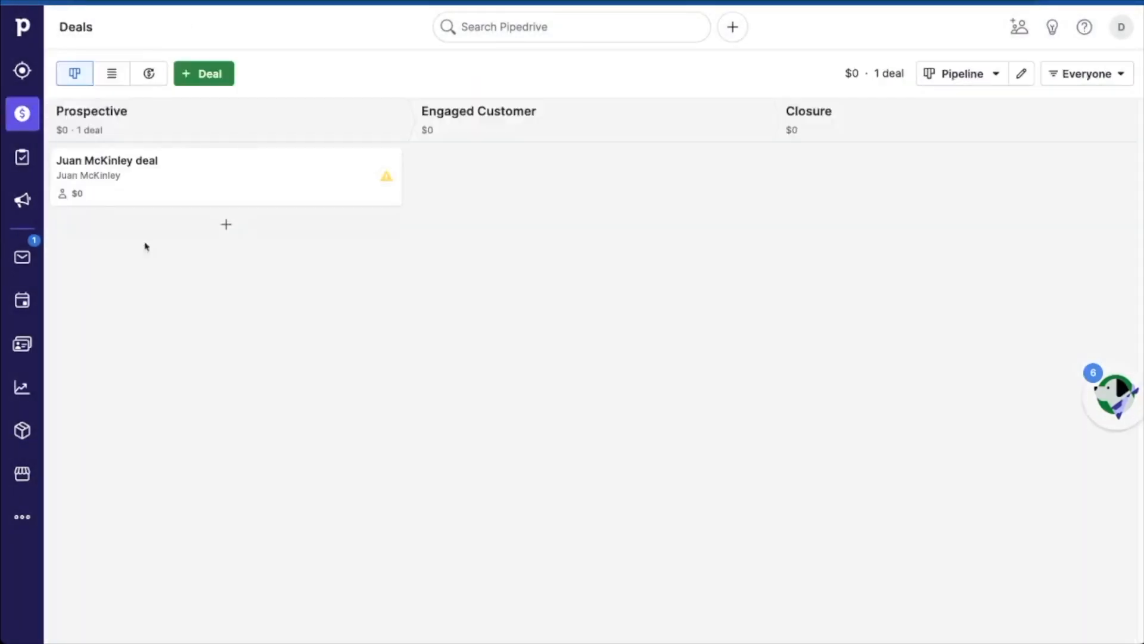